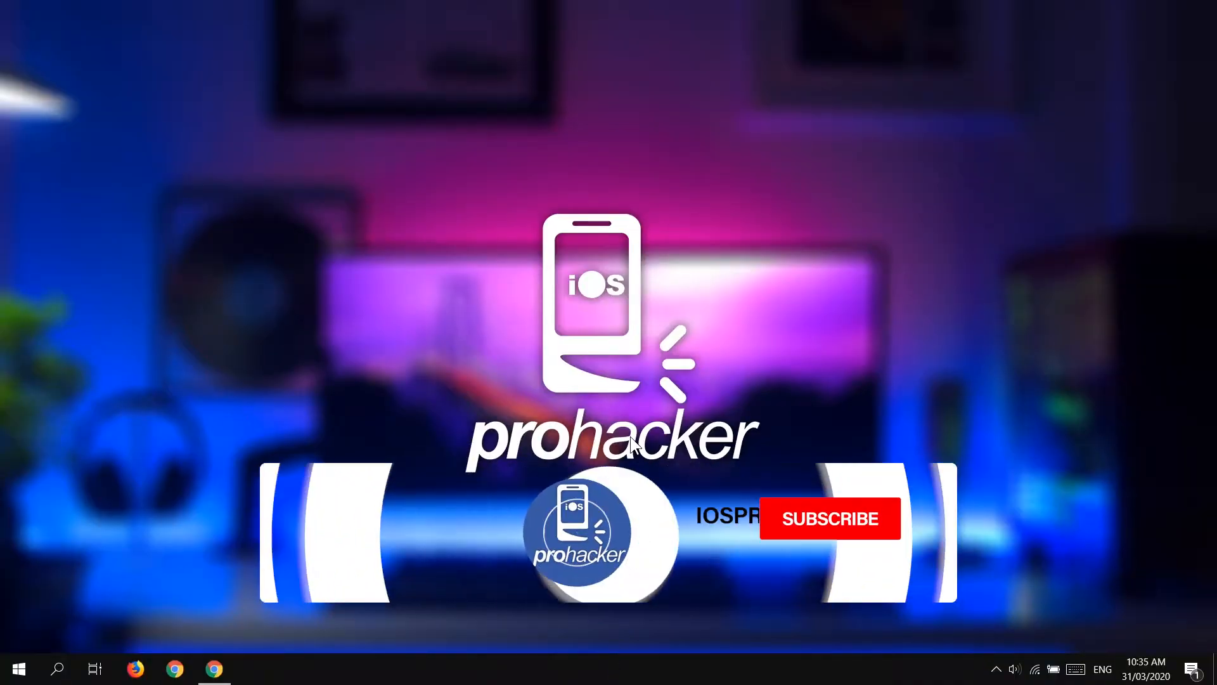
Scroll the IObit homepage from PC Clean through Protection and Optimization down to Driver Update
click(829, 518)
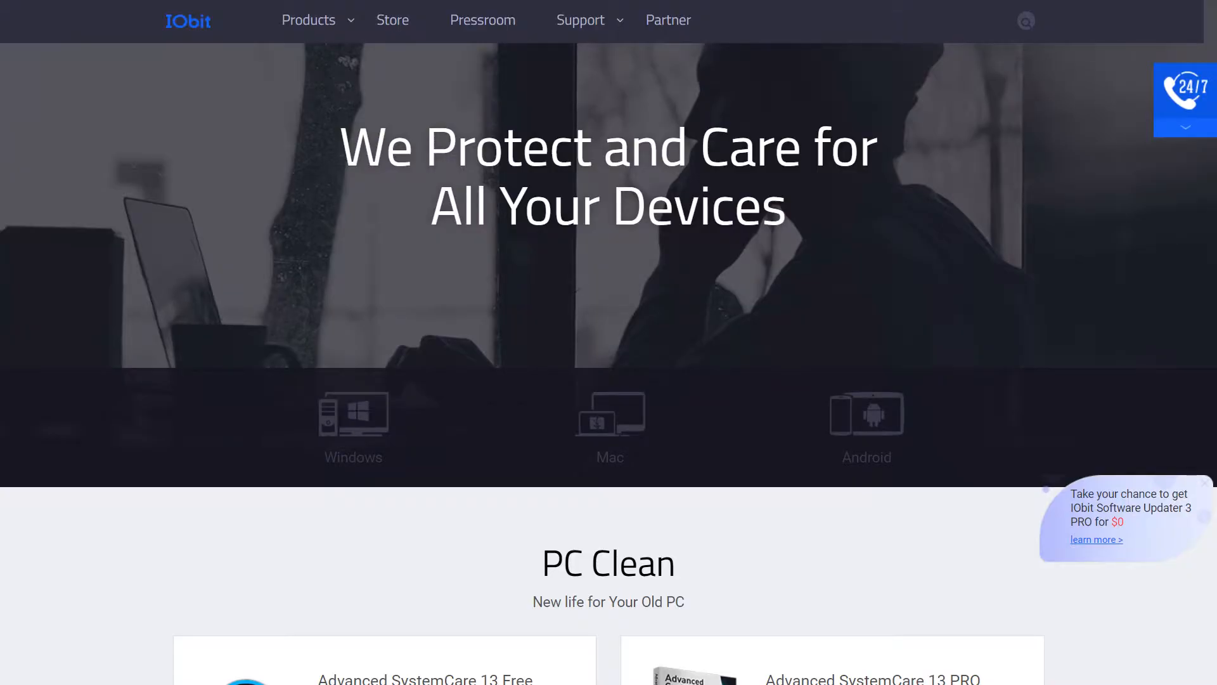
scroll(down, 3)
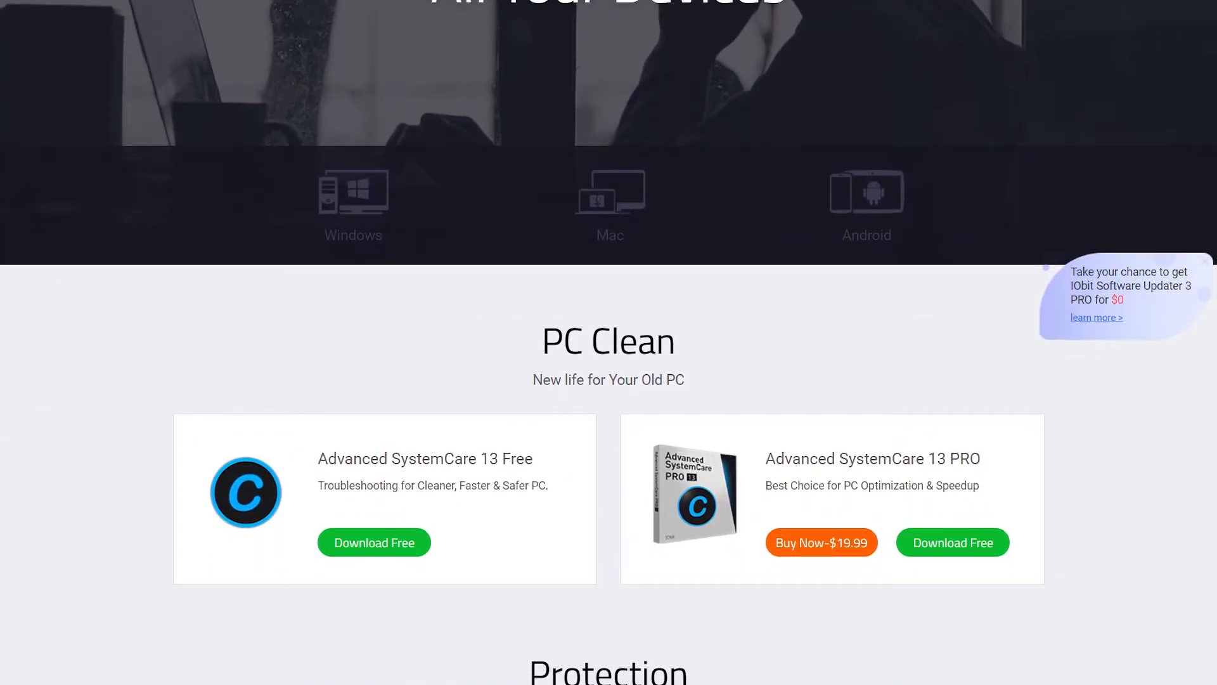
scroll(down, 3)
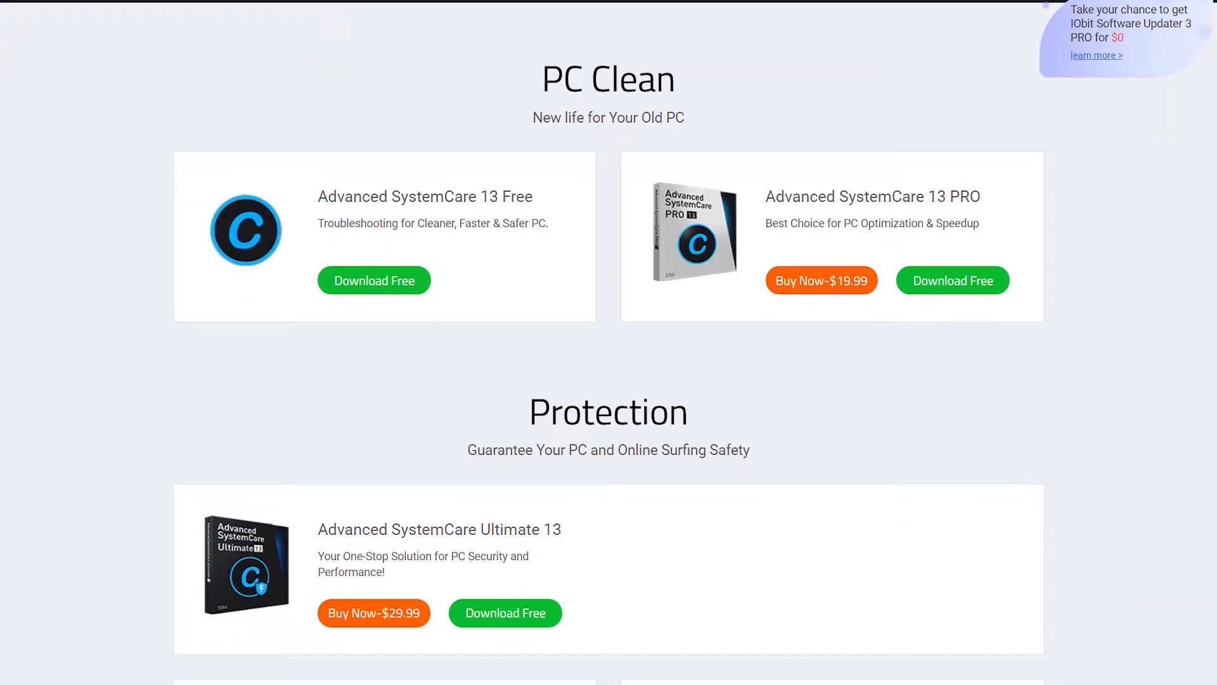
scroll(down, 3)
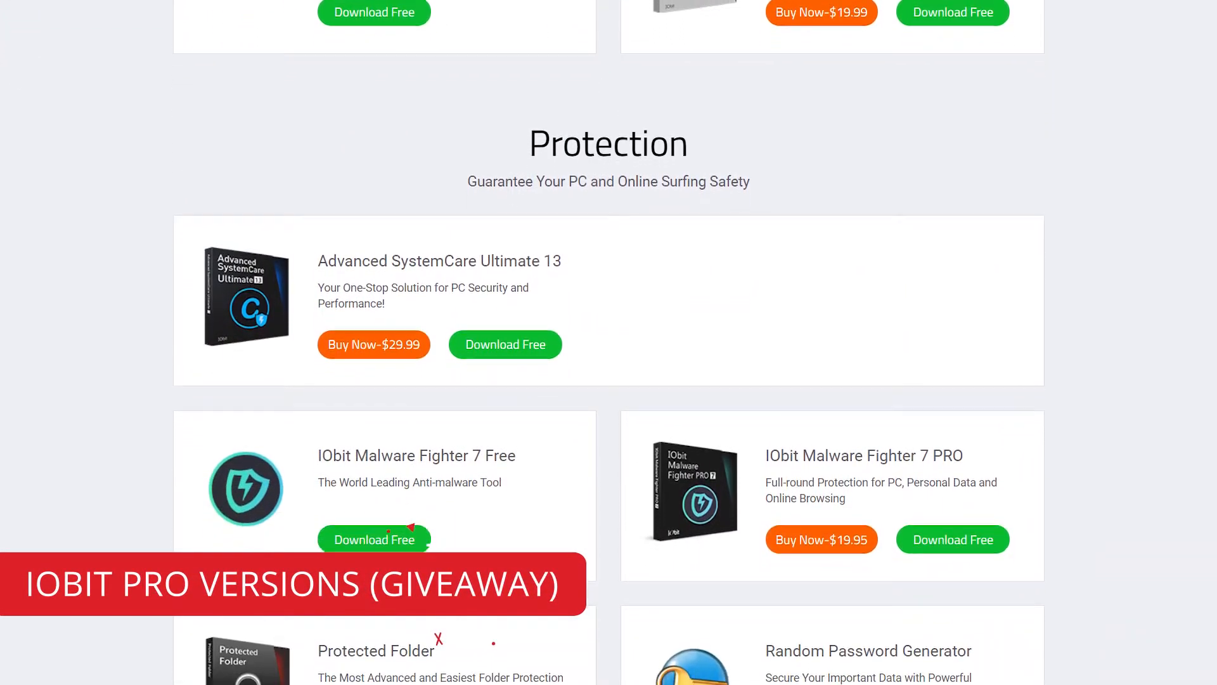
scroll(down, 3)
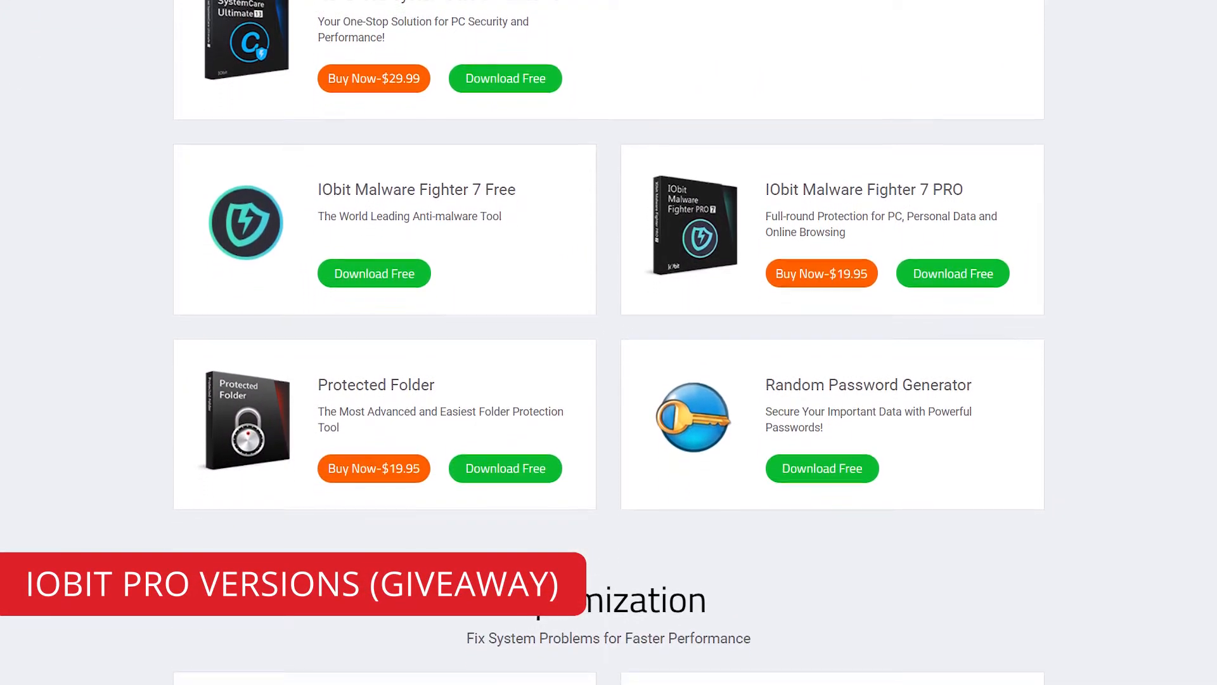
scroll(down, 3)
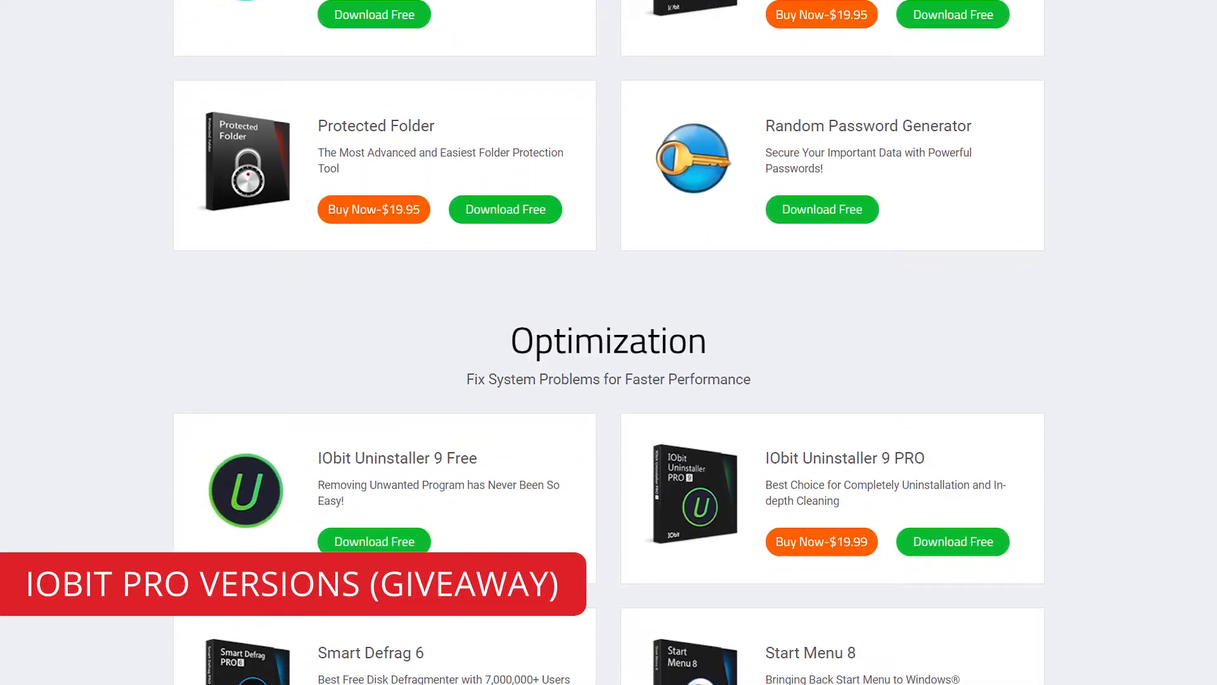
scroll(down, 3)
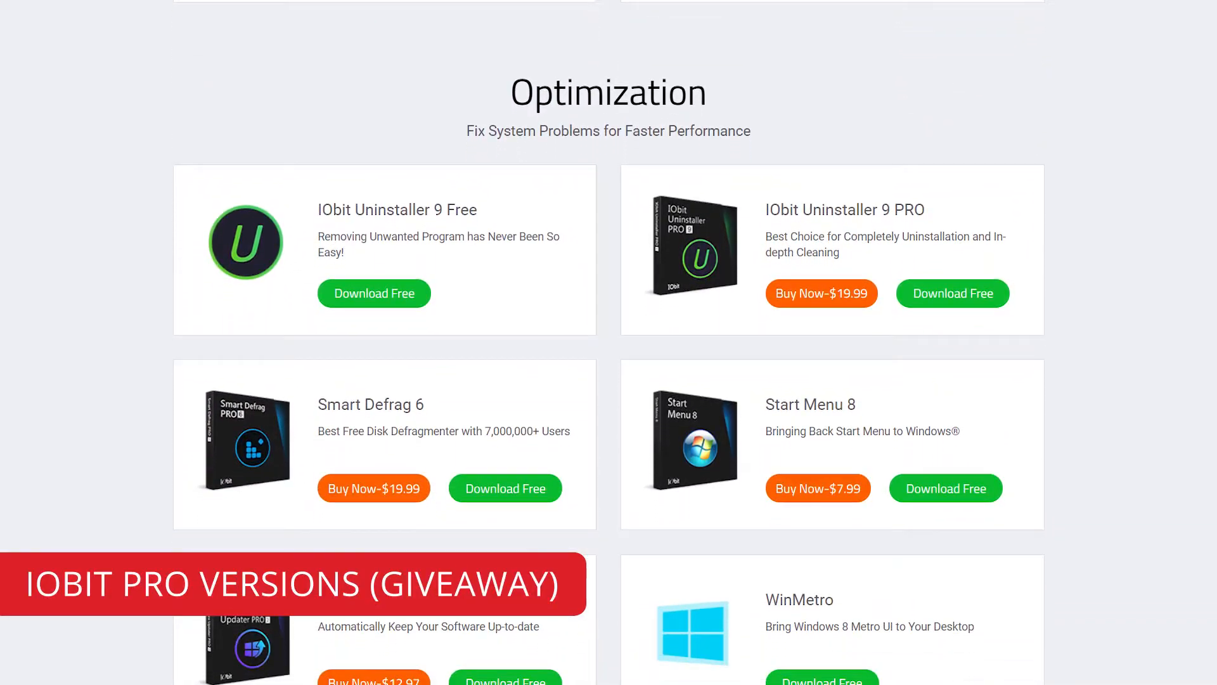
scroll(down, 3)
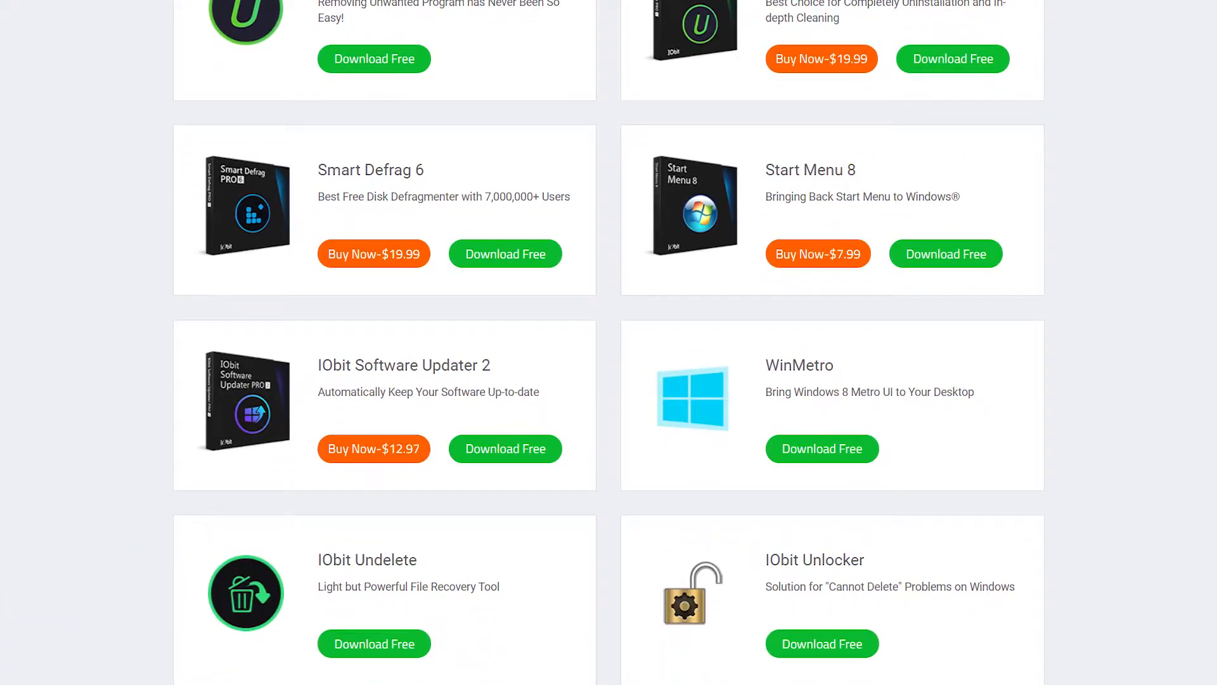
scroll(down, 3)
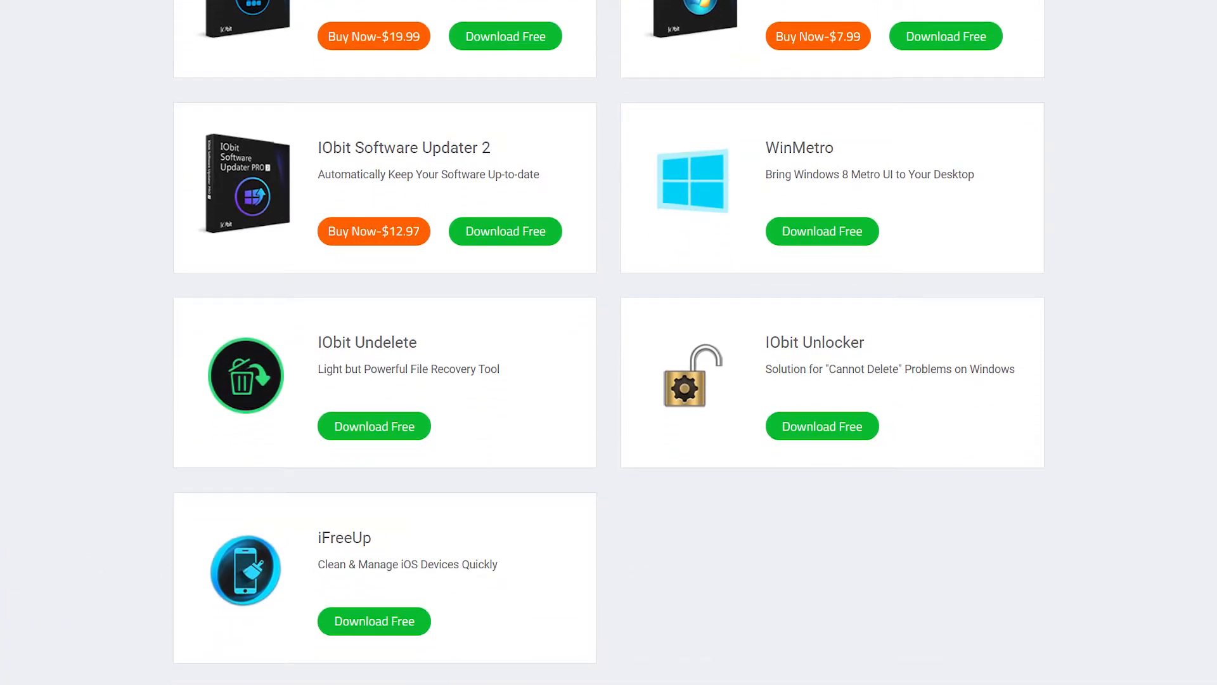
scroll(down, 3)
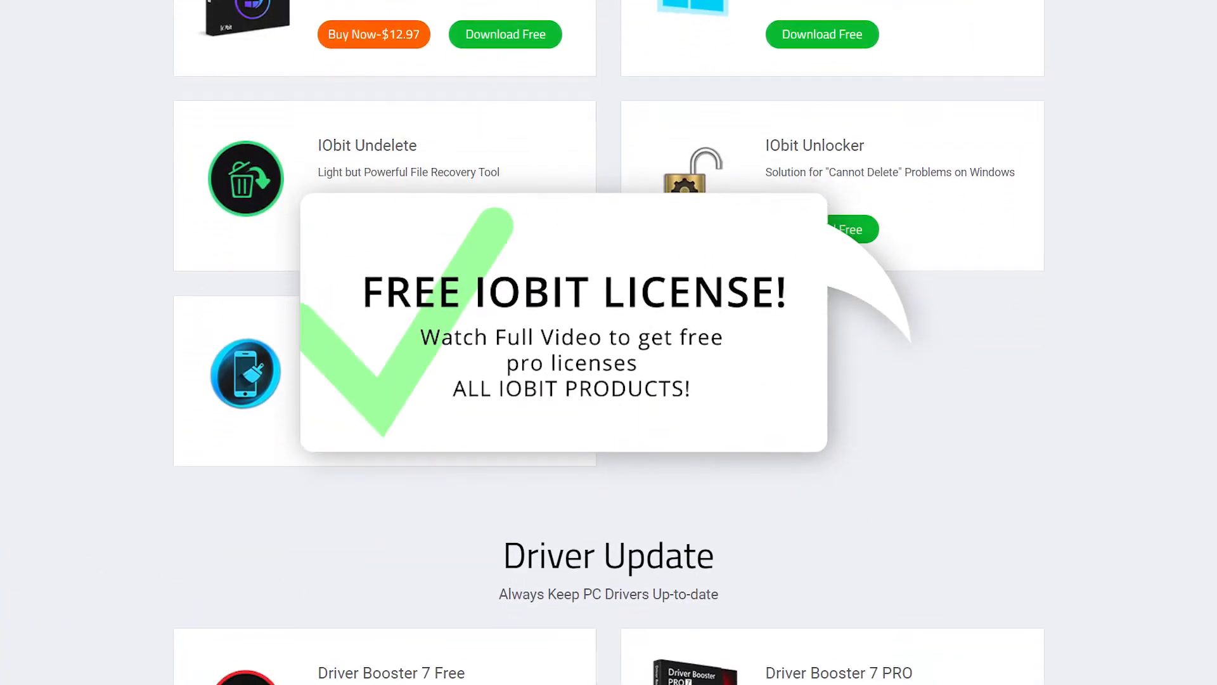
scroll(down, 3)
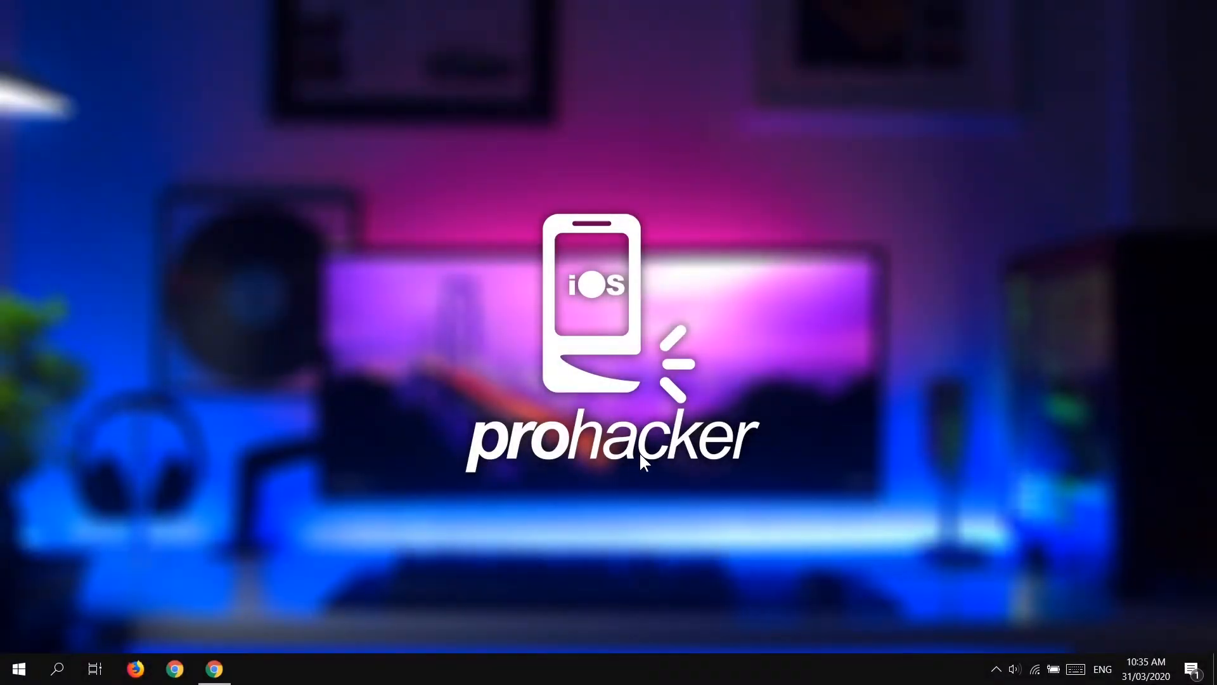
mouse_move(638, 453)
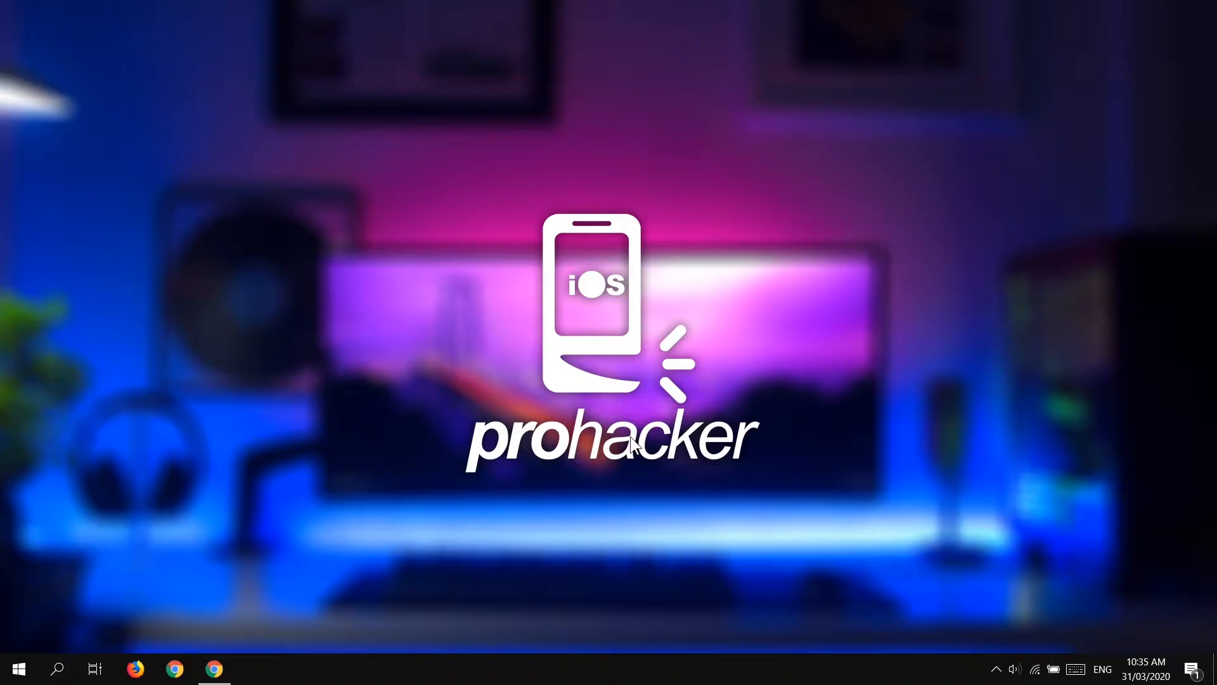
mouse_move(208, 661)
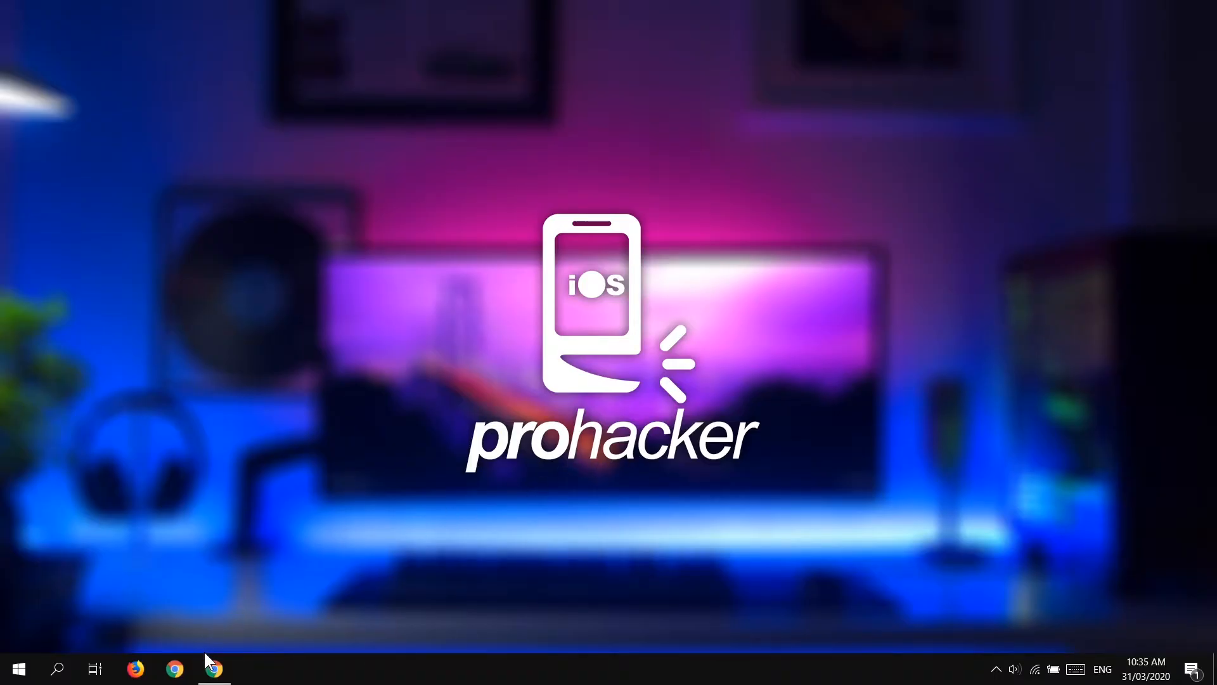
Return to Chrome and scroll past the Uninstaller, Software Updater and World-wide Awards showcases, then back up
click(174, 668)
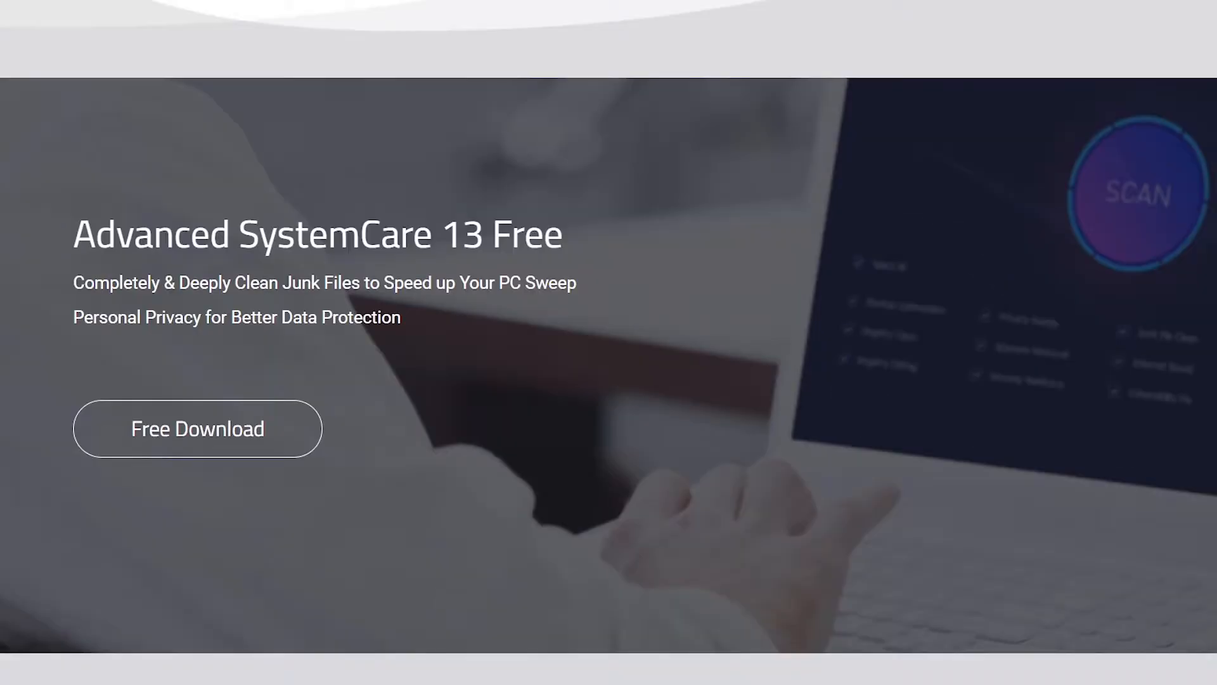
scroll(down, 3)
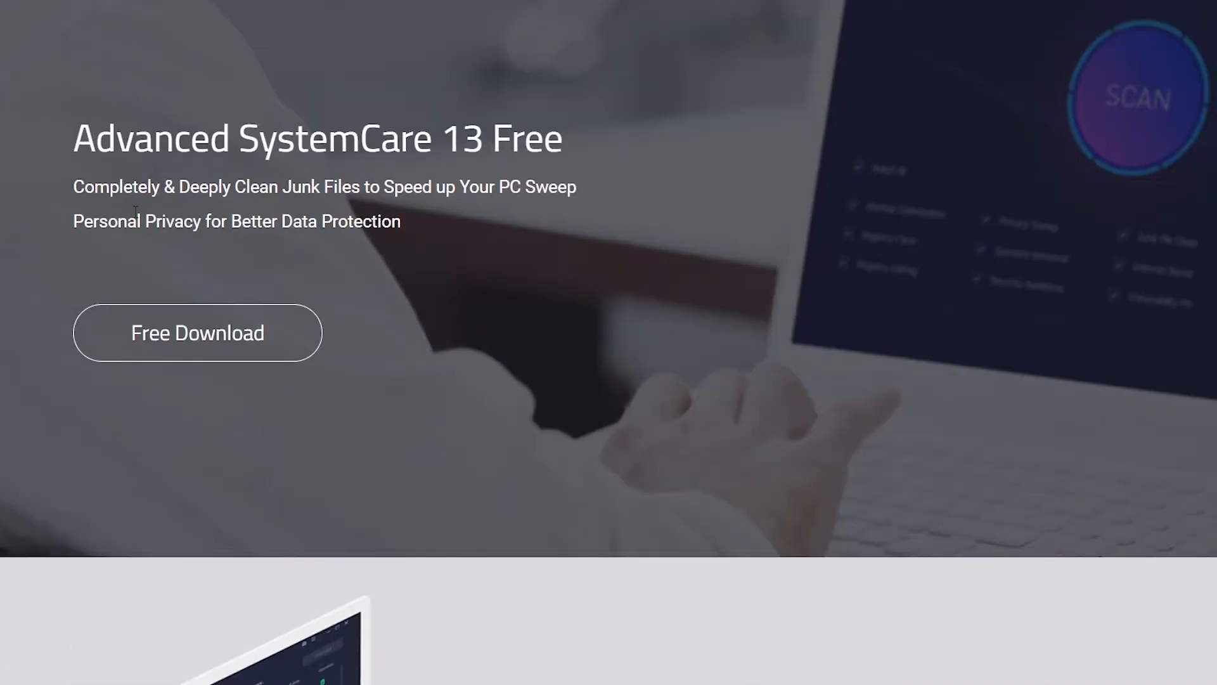
scroll(down, 3)
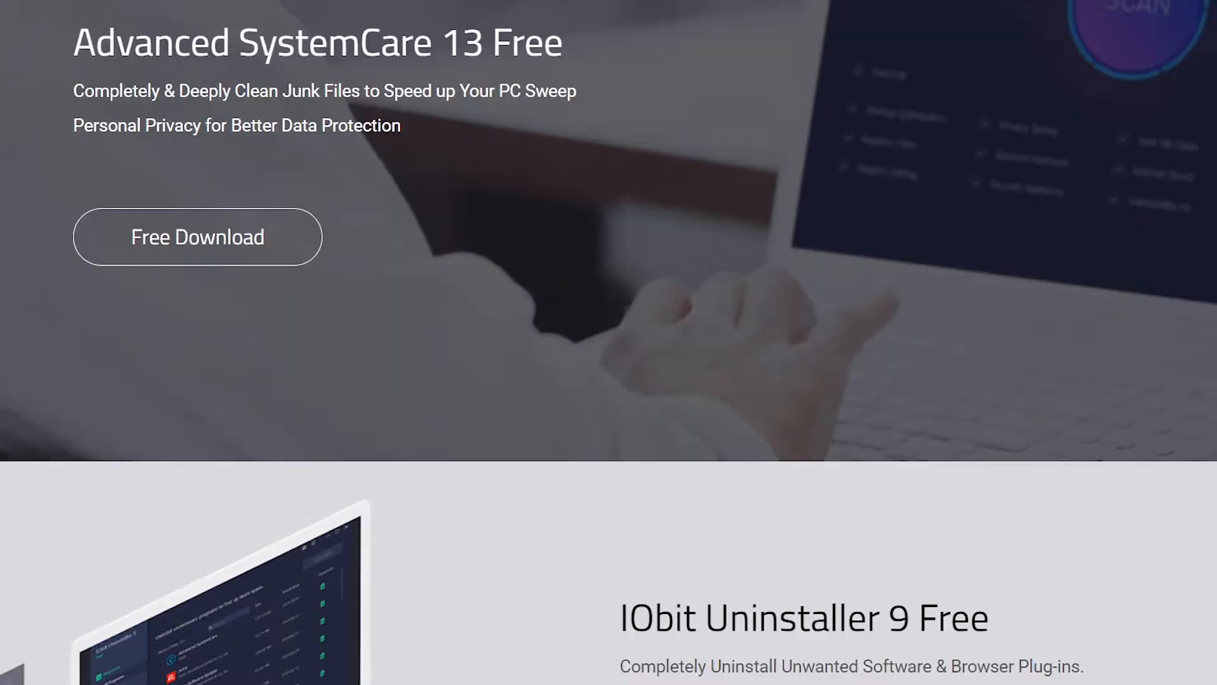
scroll(down, 3)
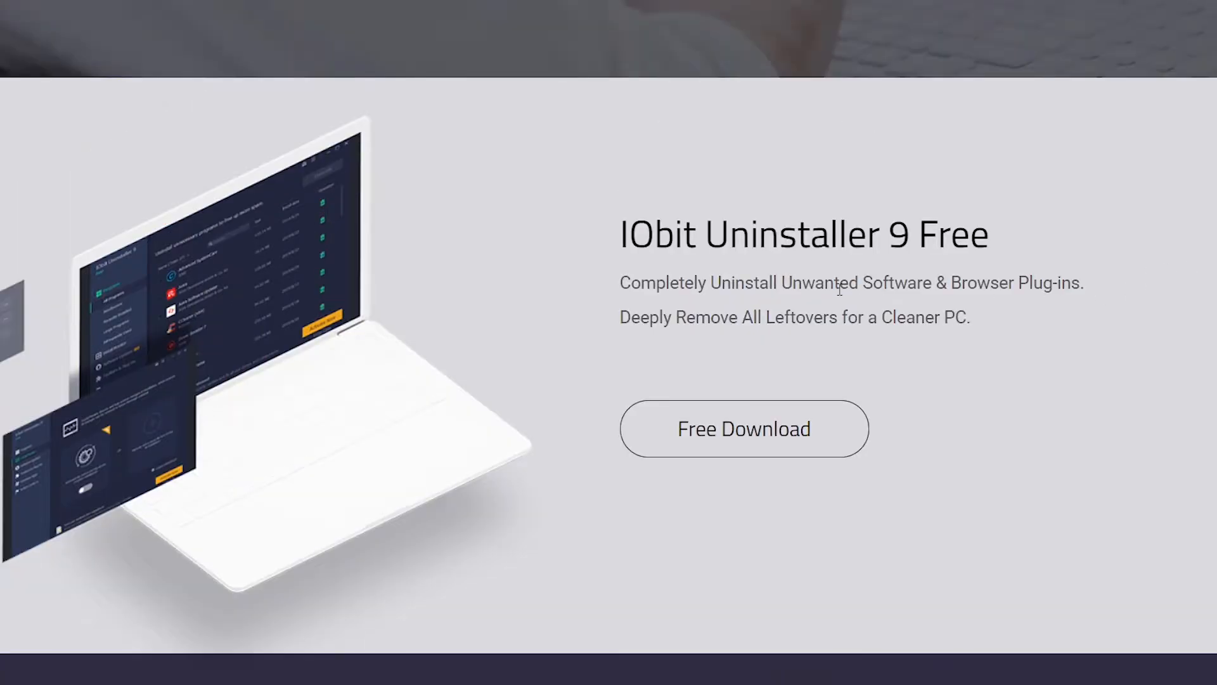
mouse_move(705, 318)
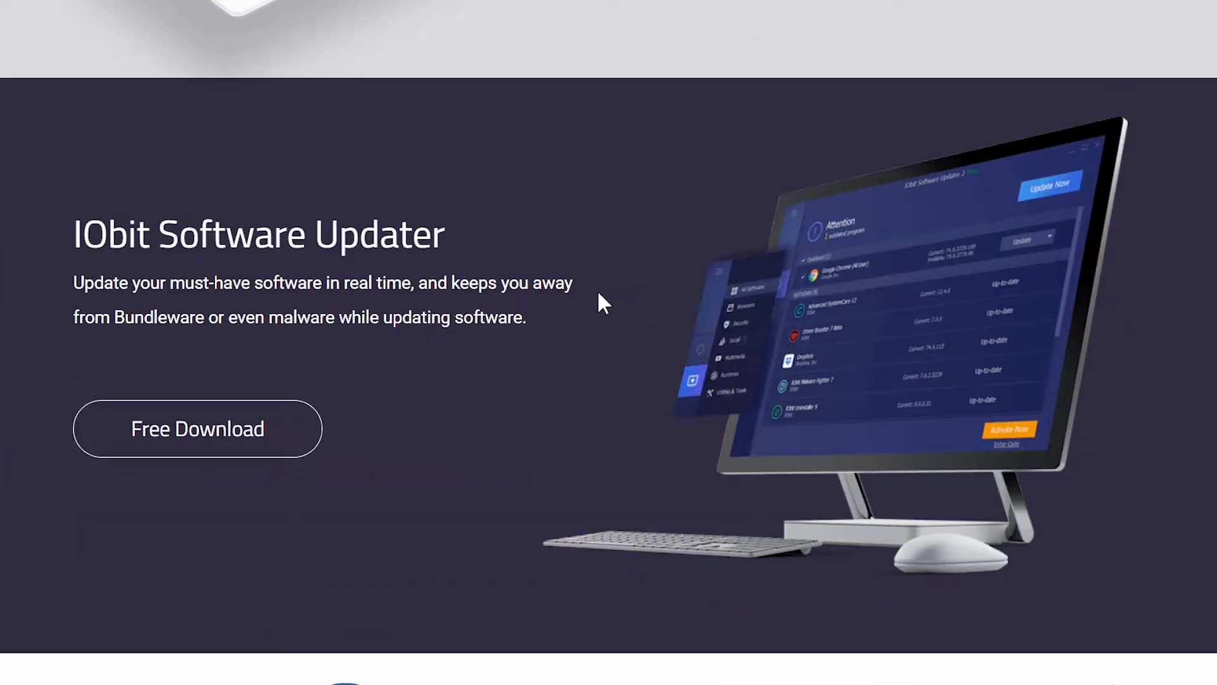
scroll(down, 3)
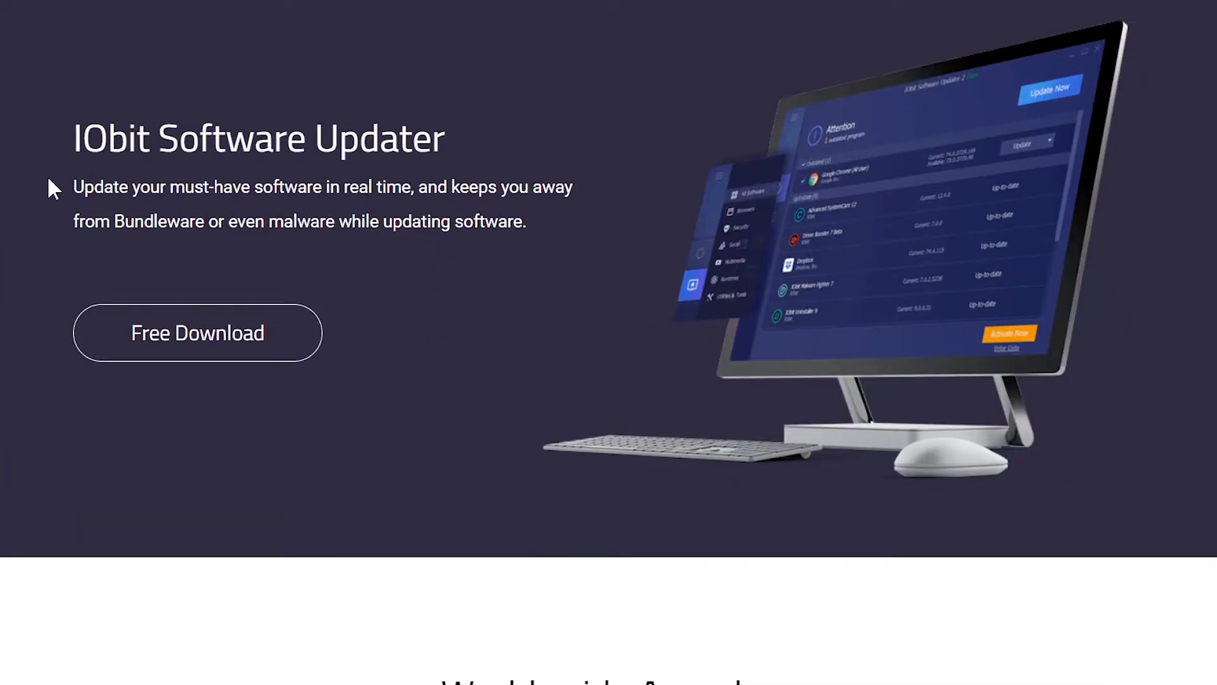
scroll(down, 3)
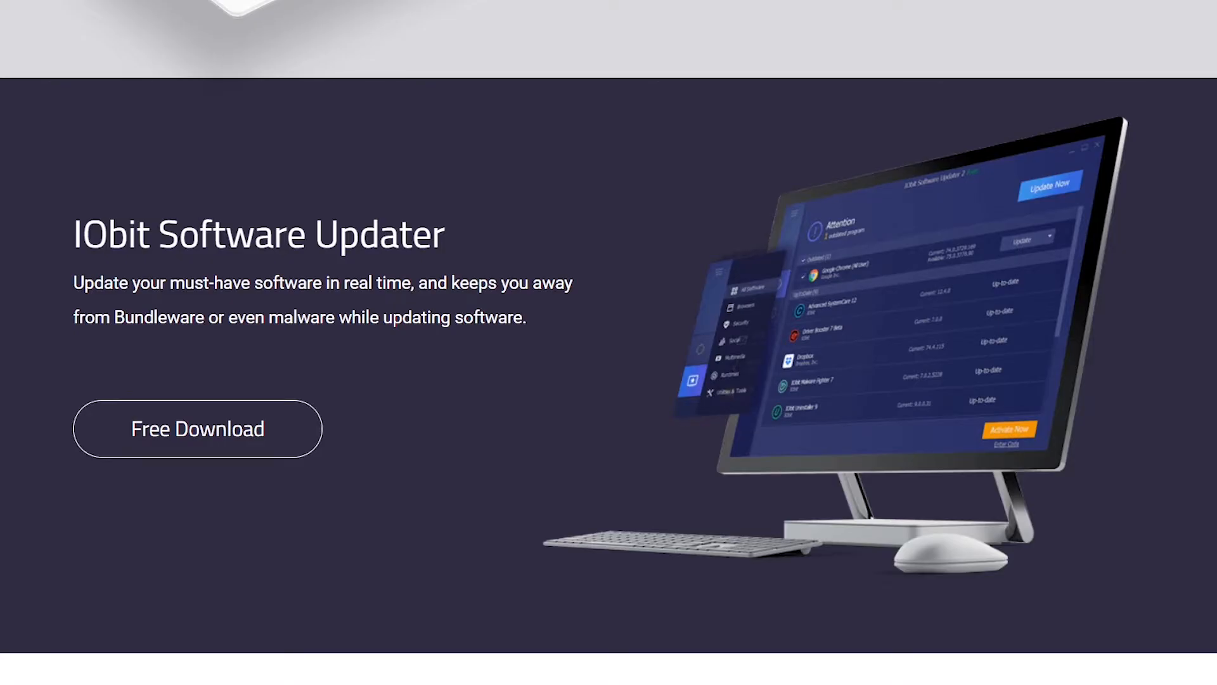
scroll(down, 3)
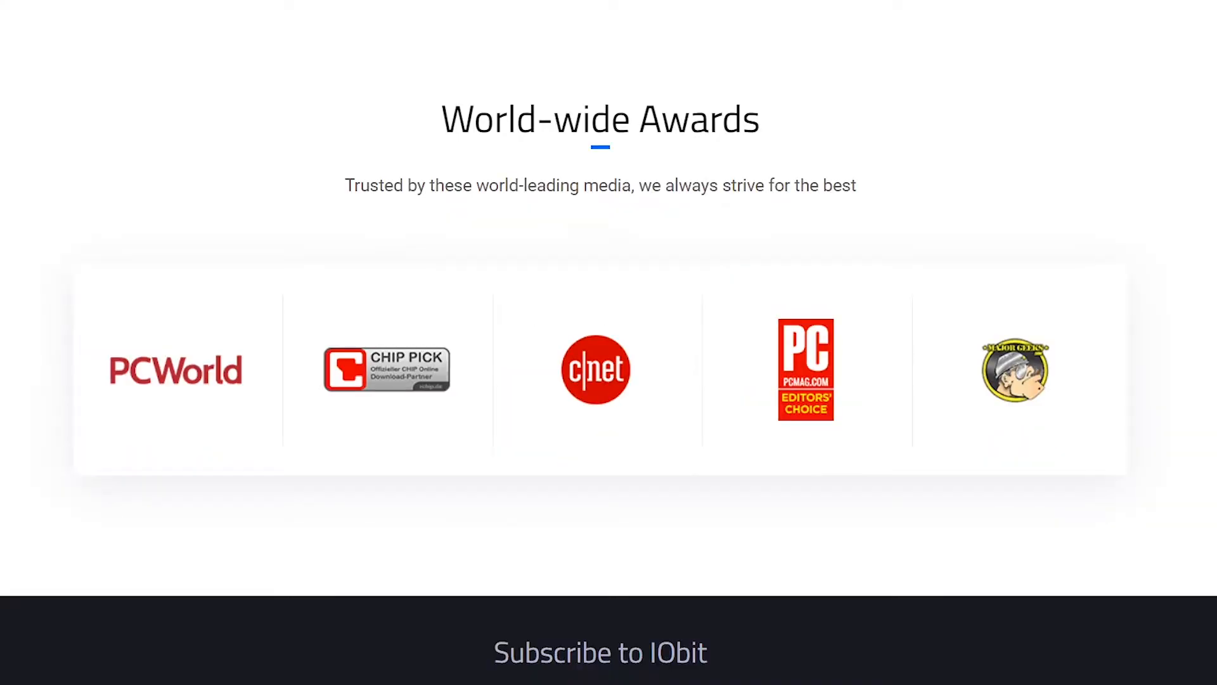
scroll(up, 3)
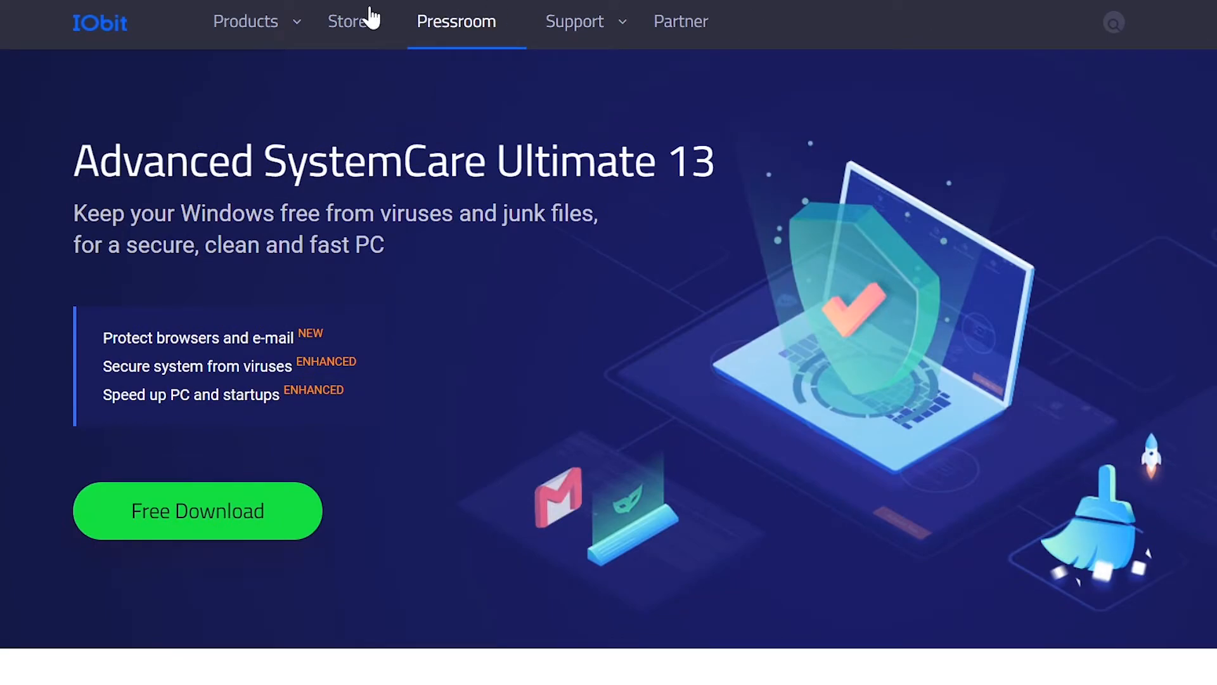
Open IObit's product categories and scroll the All IObit Products list through Driver Update and Mobile
click(246, 21)
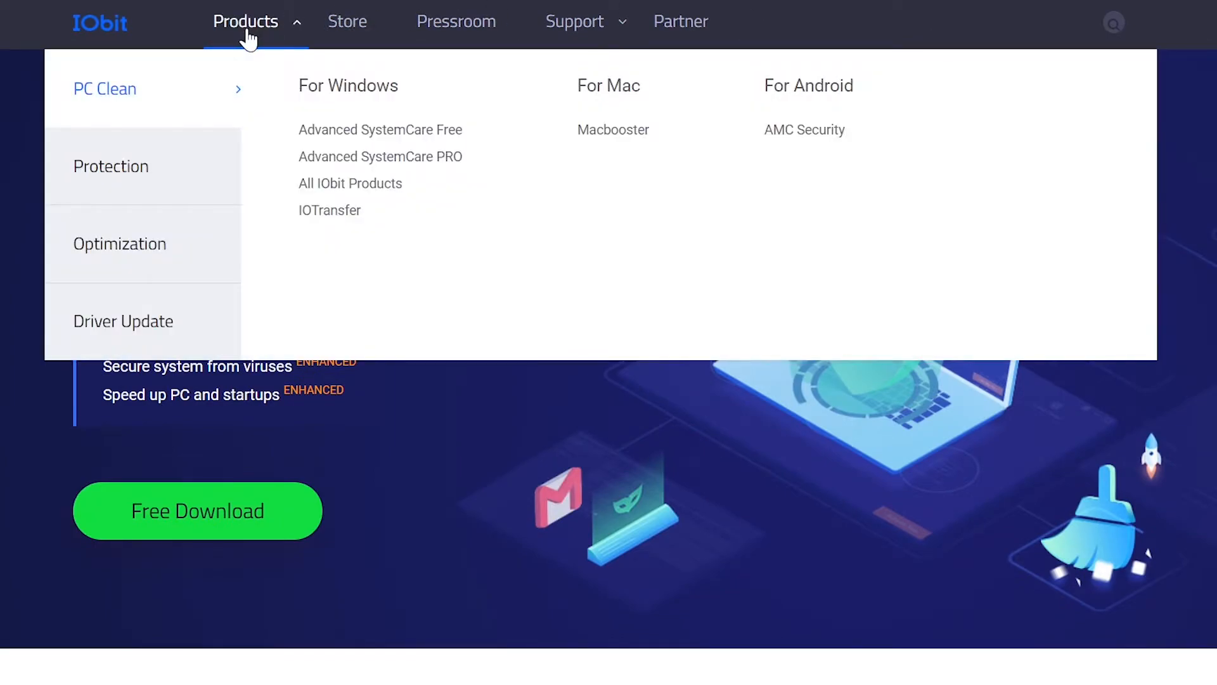
mouse_move(374, 124)
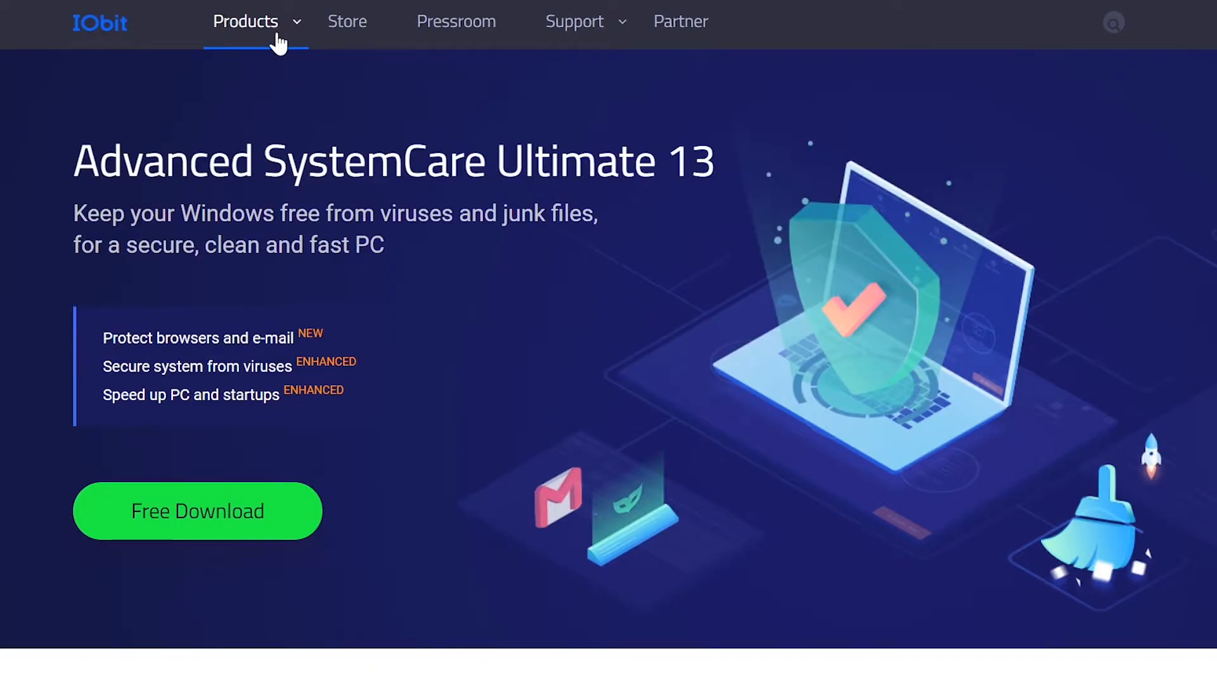
click(245, 21)
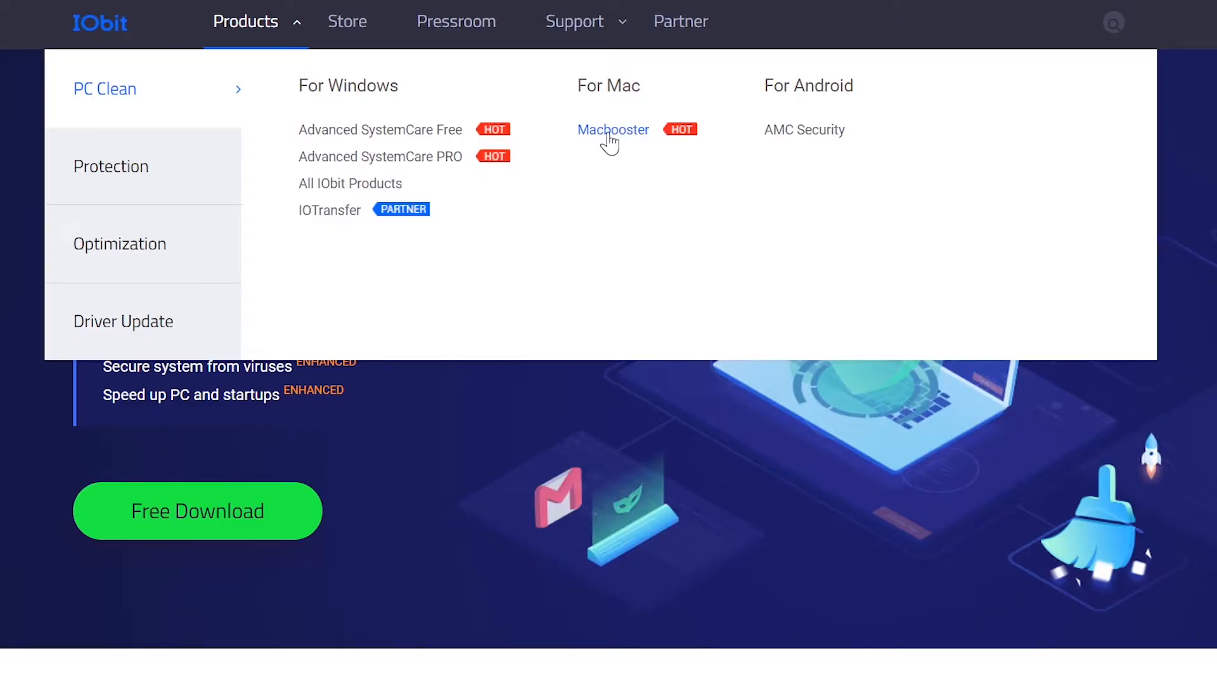
mouse_move(565, 158)
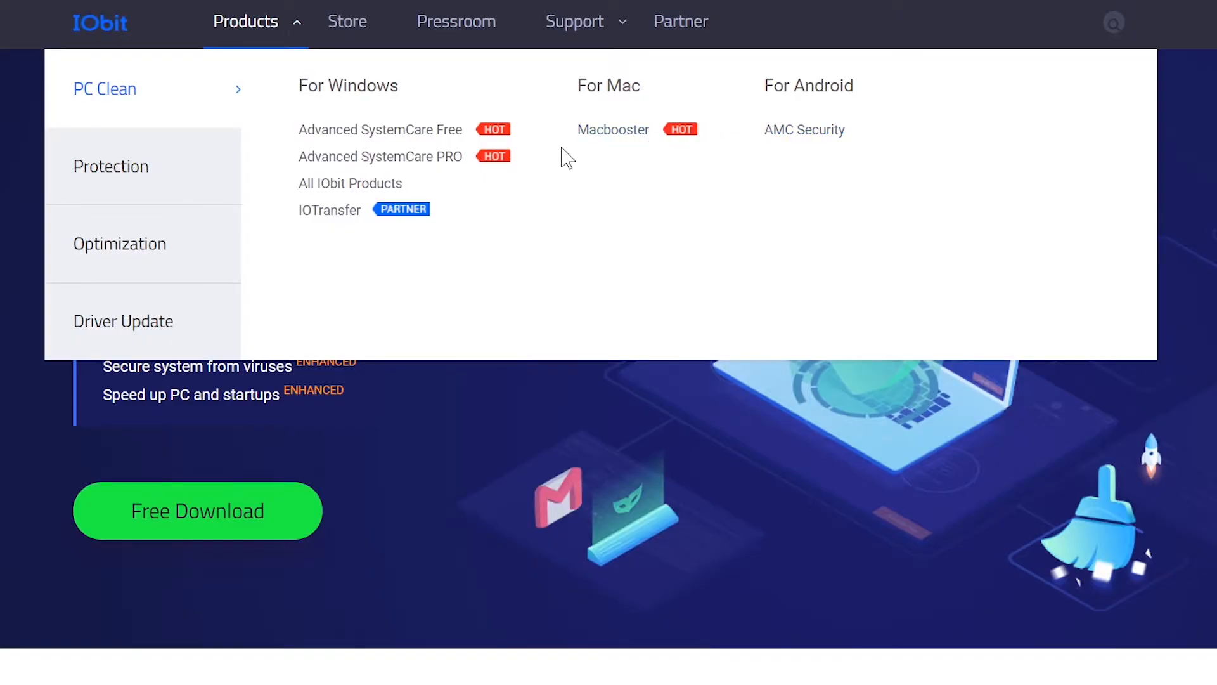
mouse_move(277, 159)
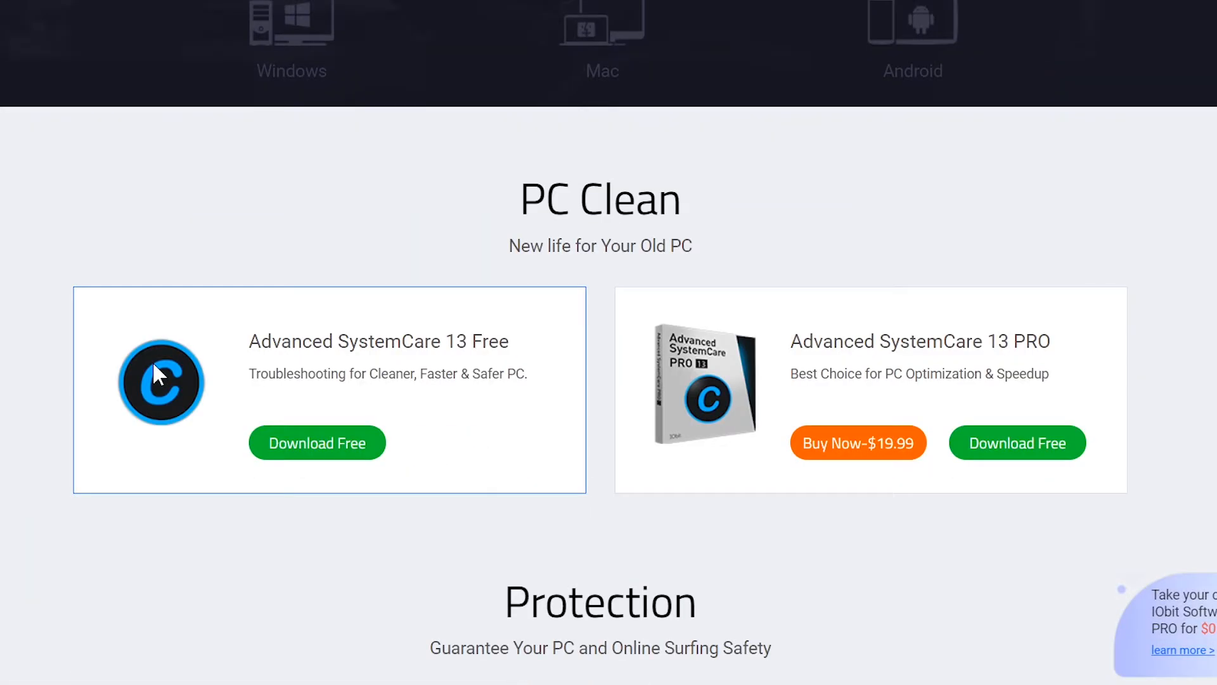
scroll(down, 3)
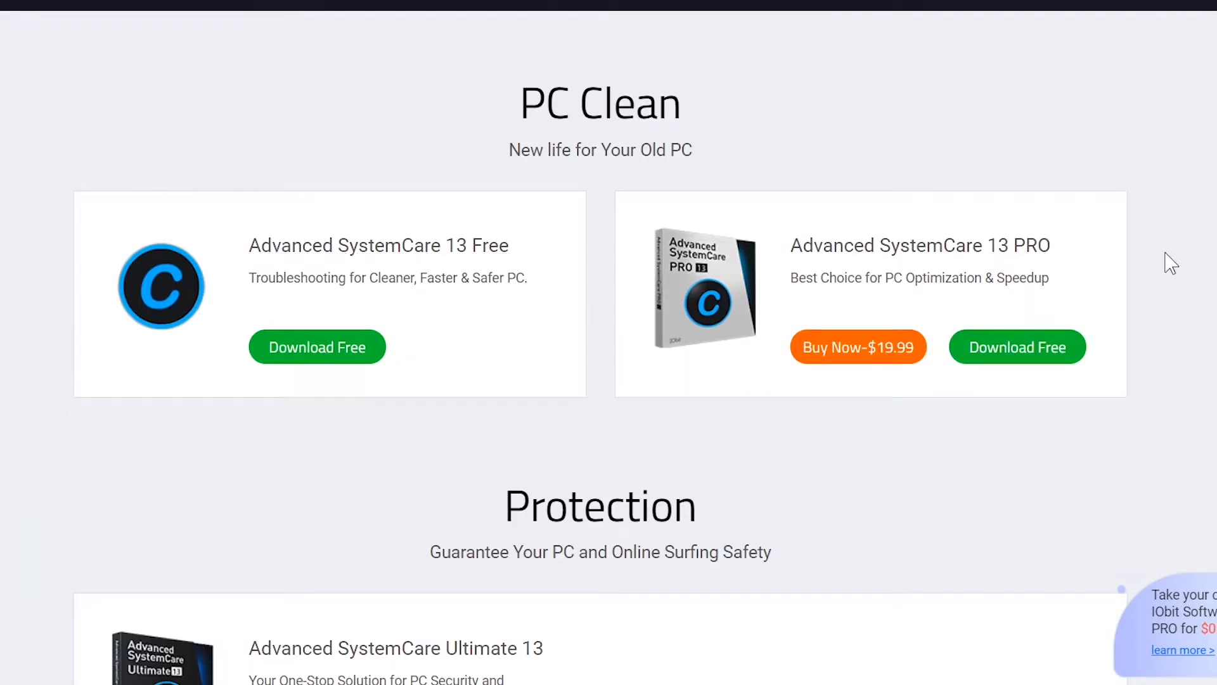
scroll(down, 3)
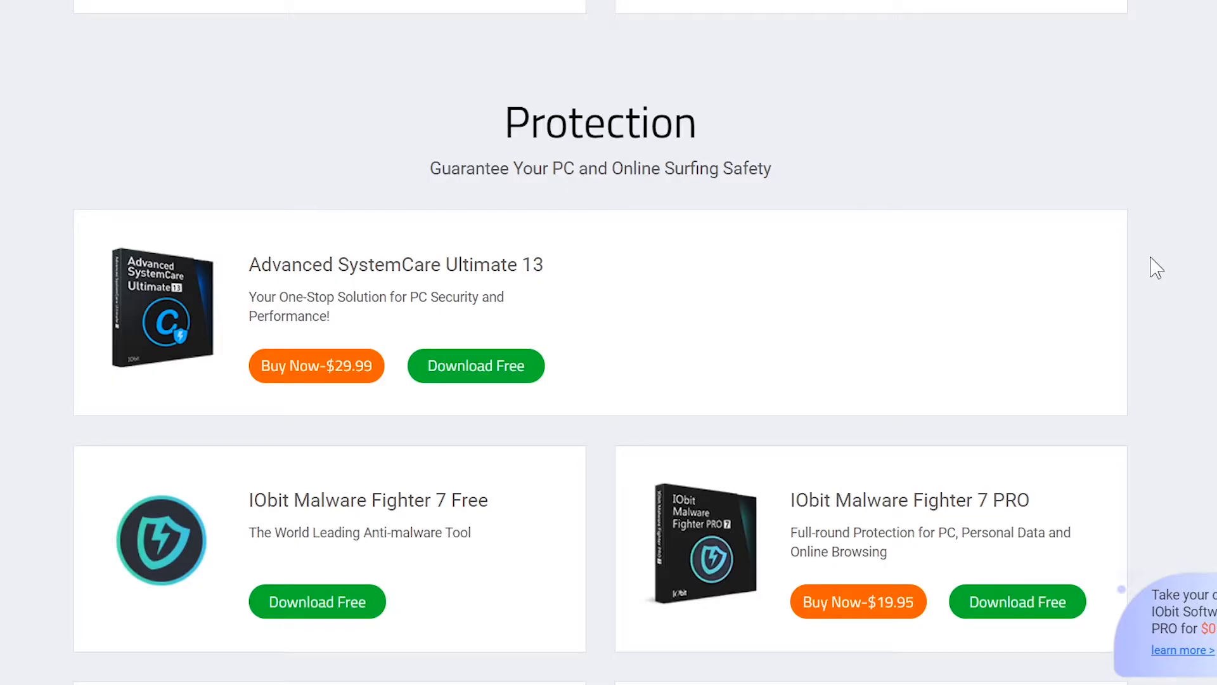
scroll(down, 3)
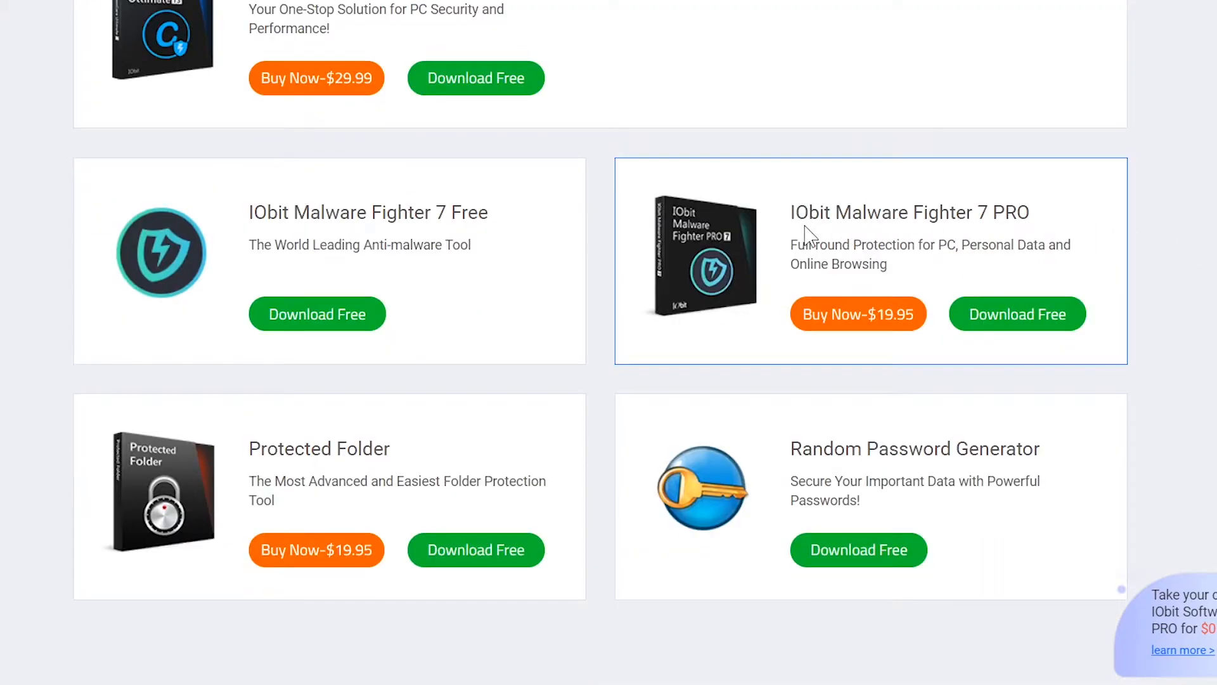
scroll(down, 3)
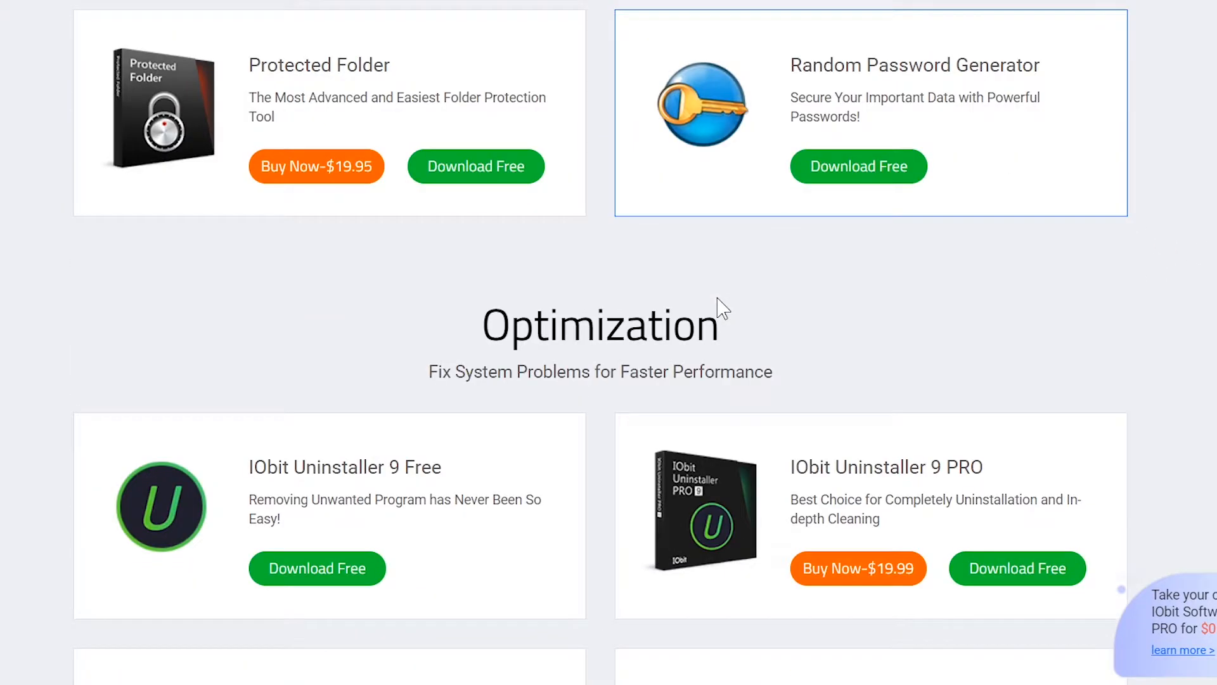
scroll(down, 3)
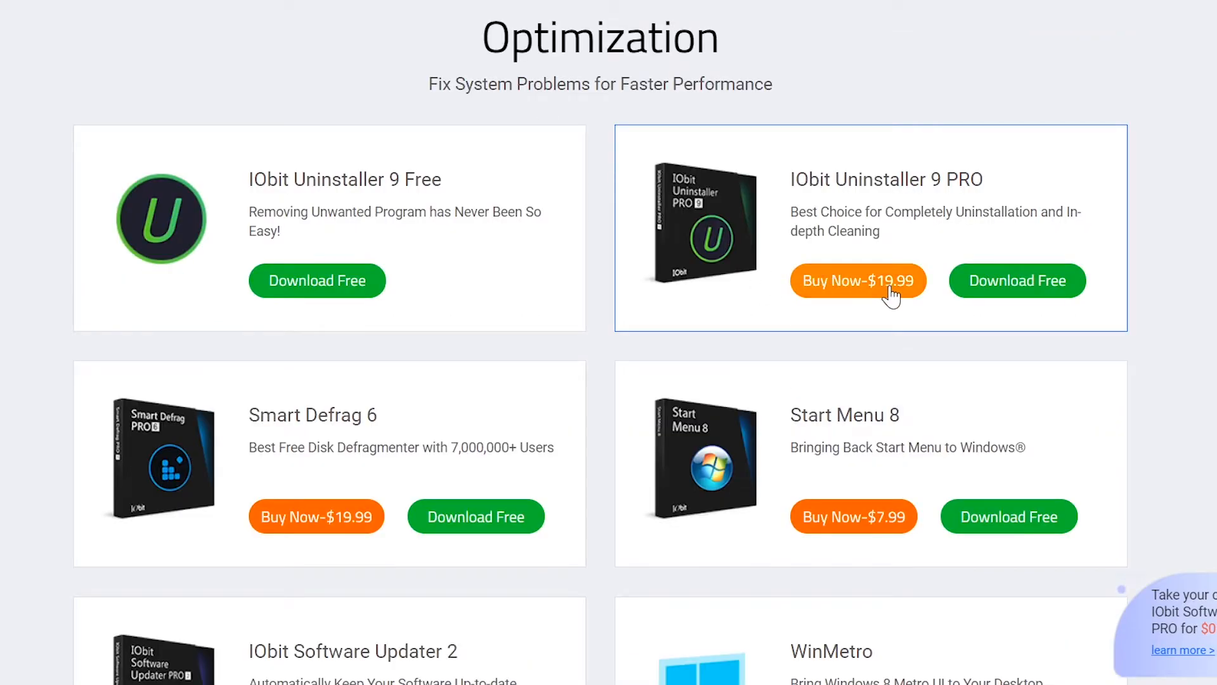
scroll(down, 3)
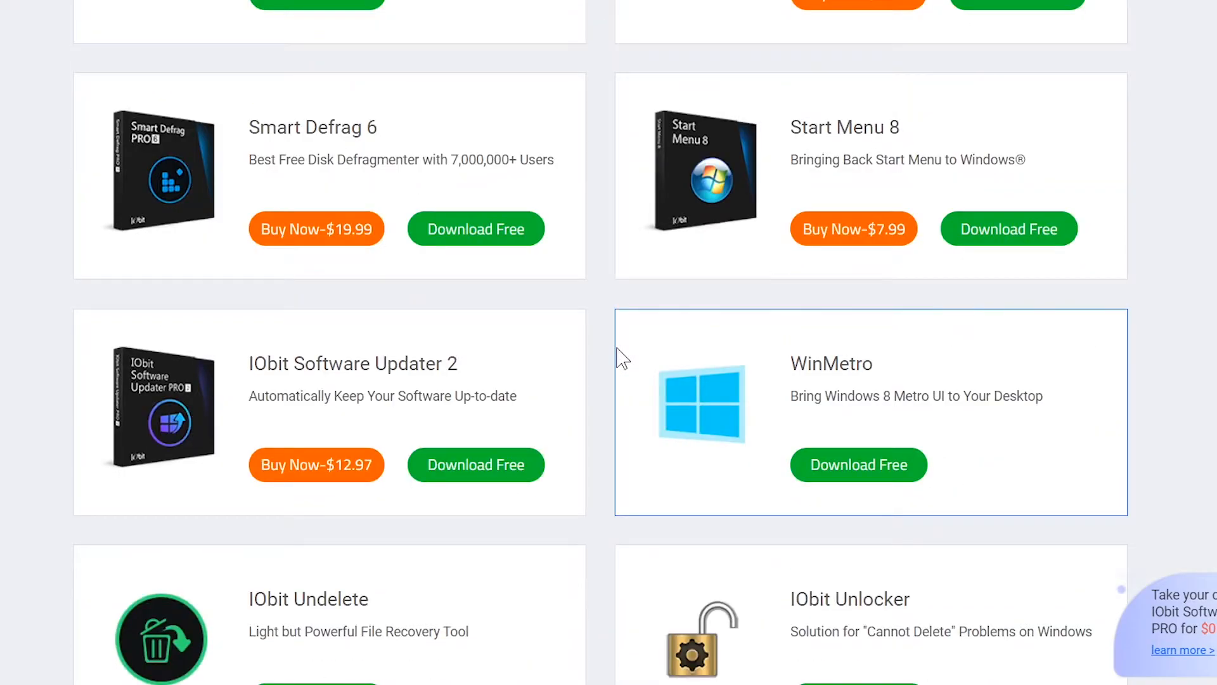
scroll(down, 3)
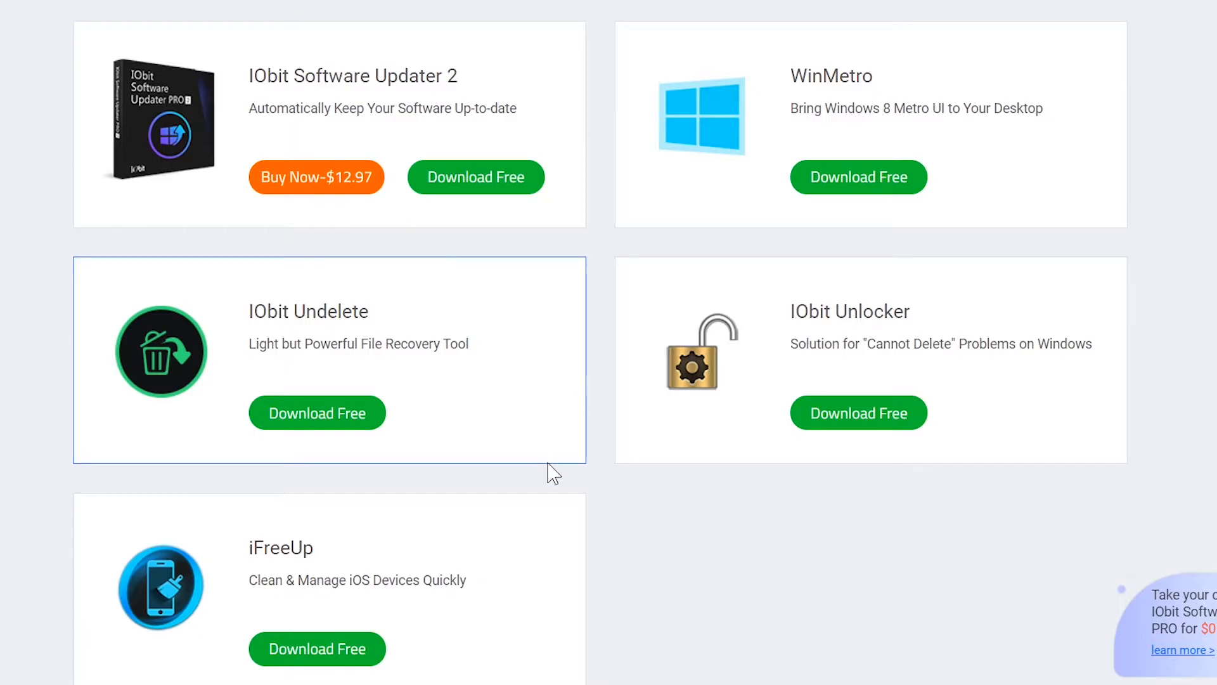
scroll(down, 3)
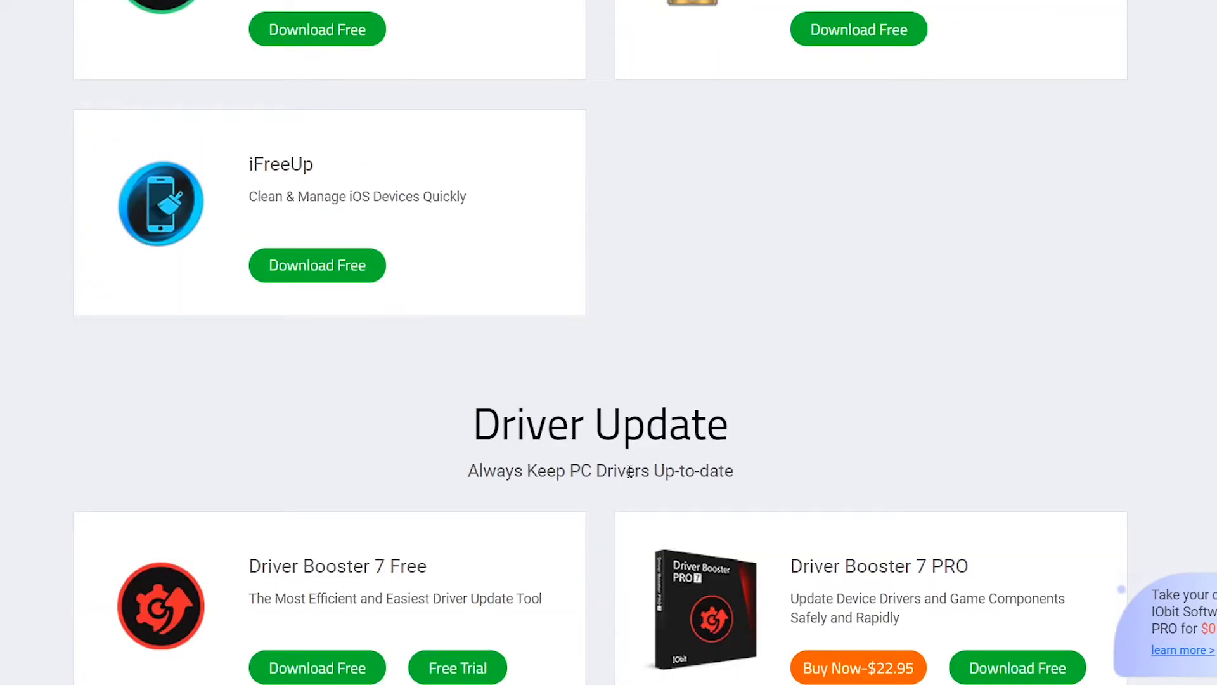
scroll(down, 3)
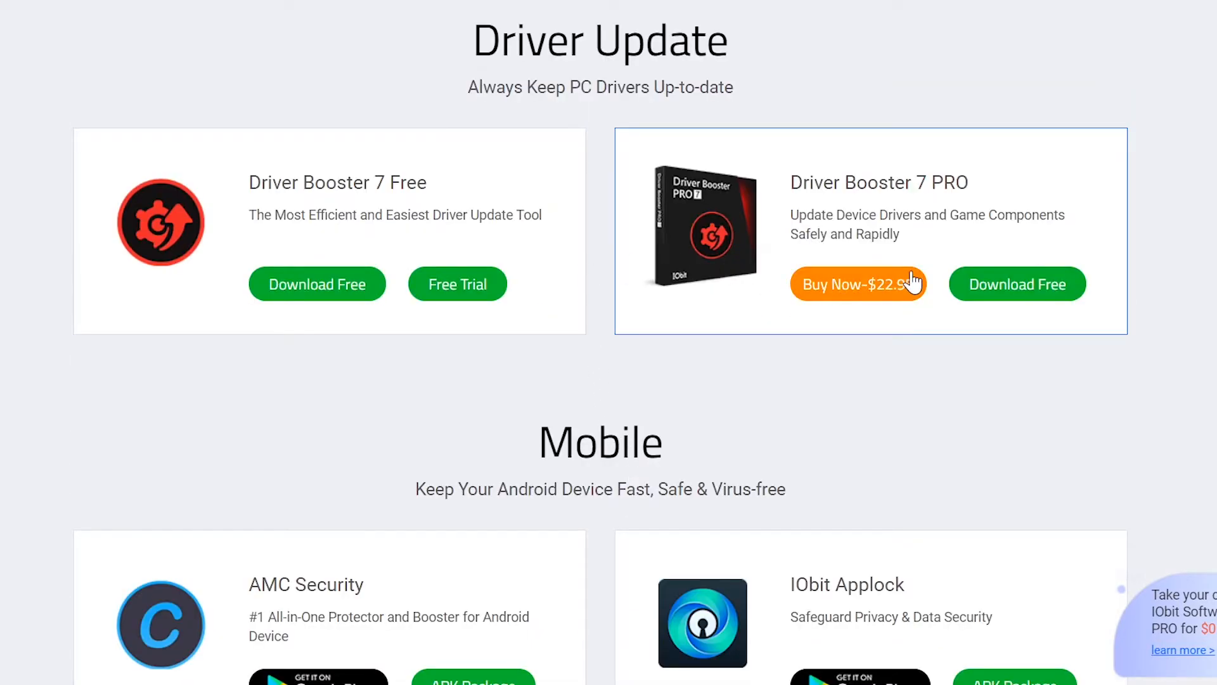
mouse_move(228, 293)
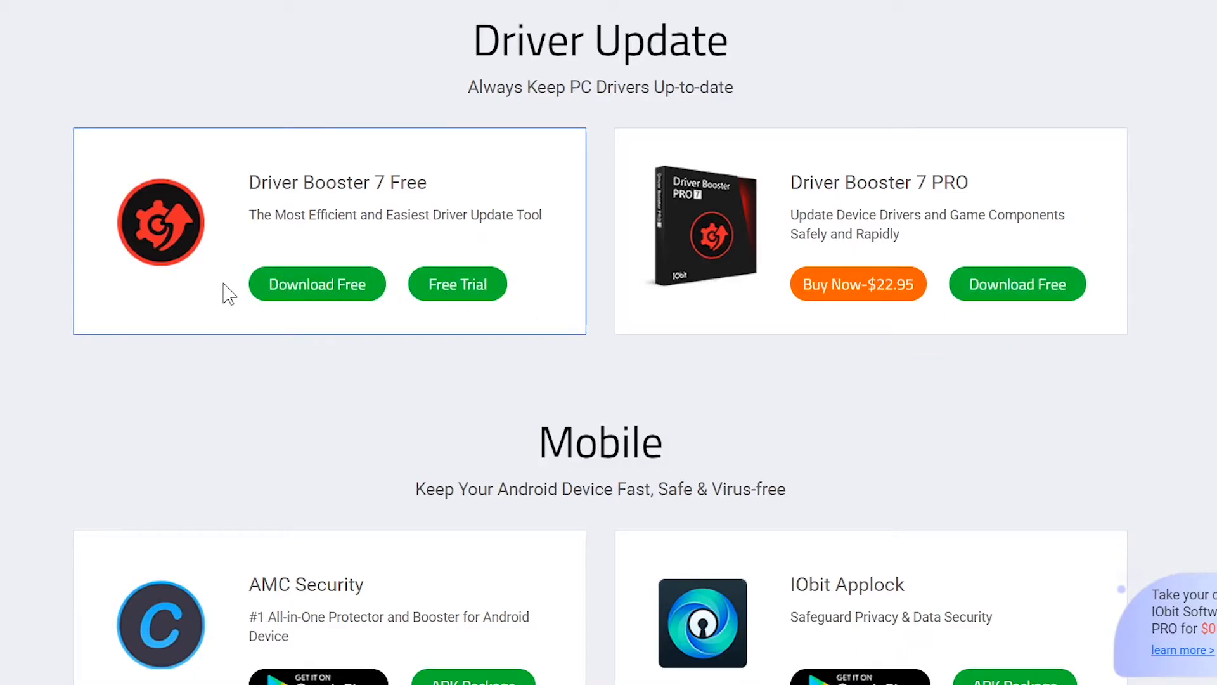
scroll(down, 3)
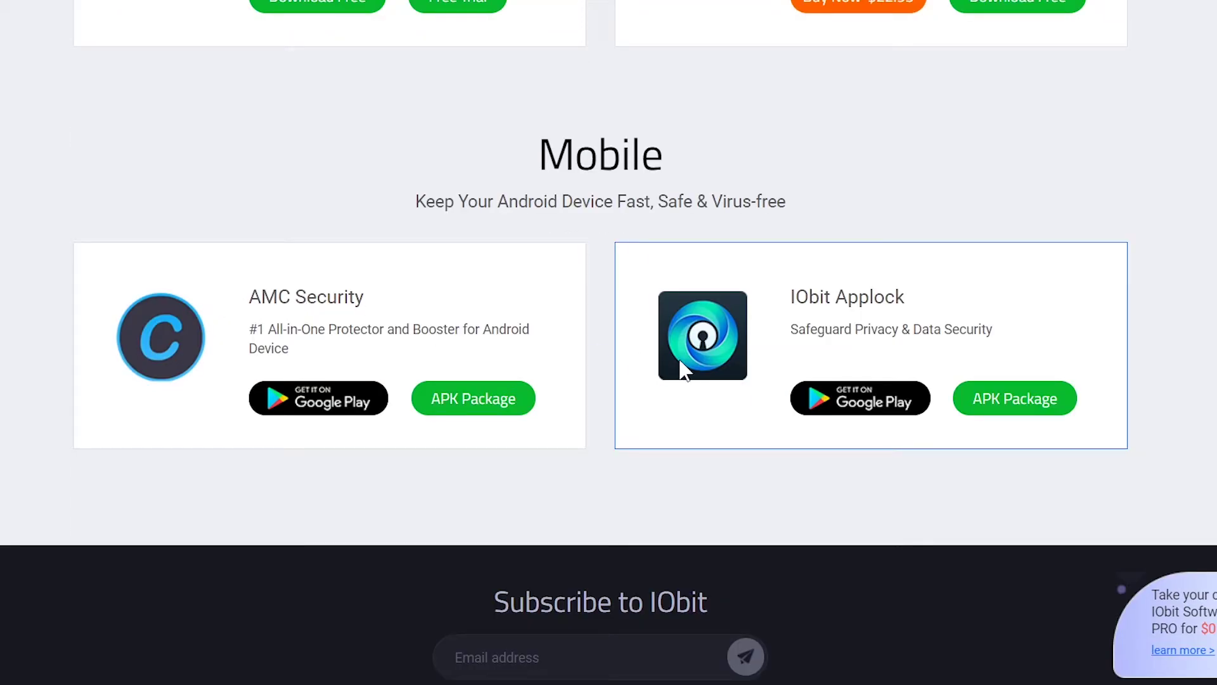
mouse_move(556, 447)
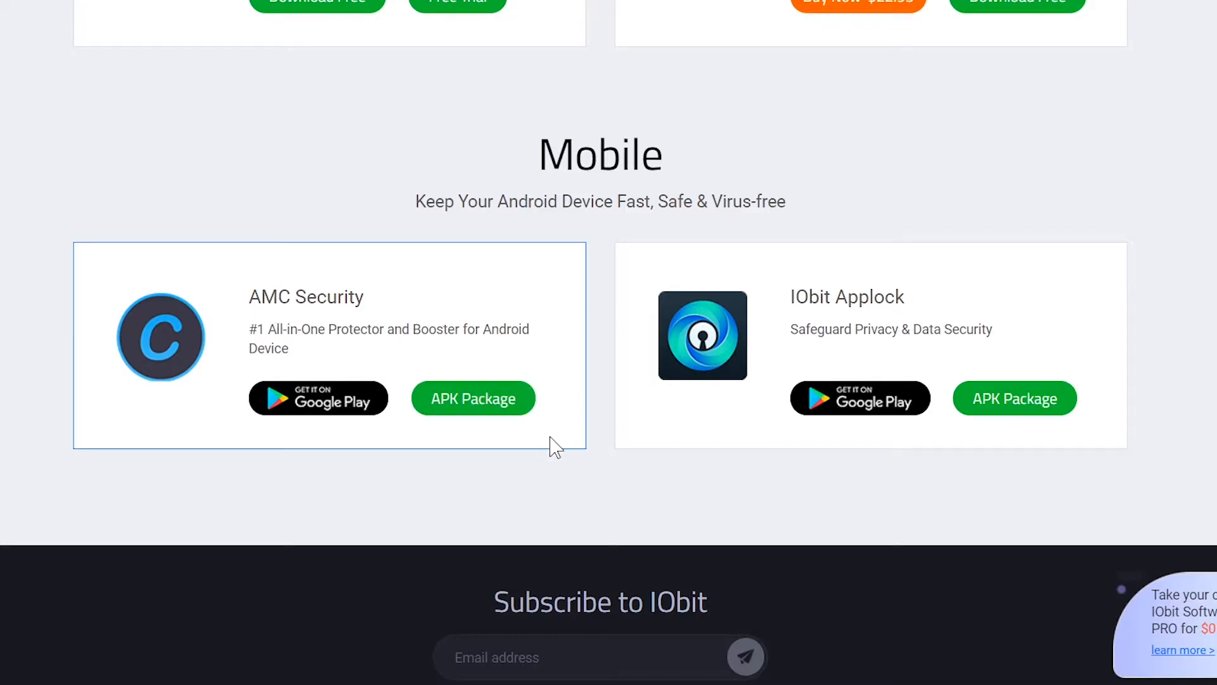
scroll(up, 3)
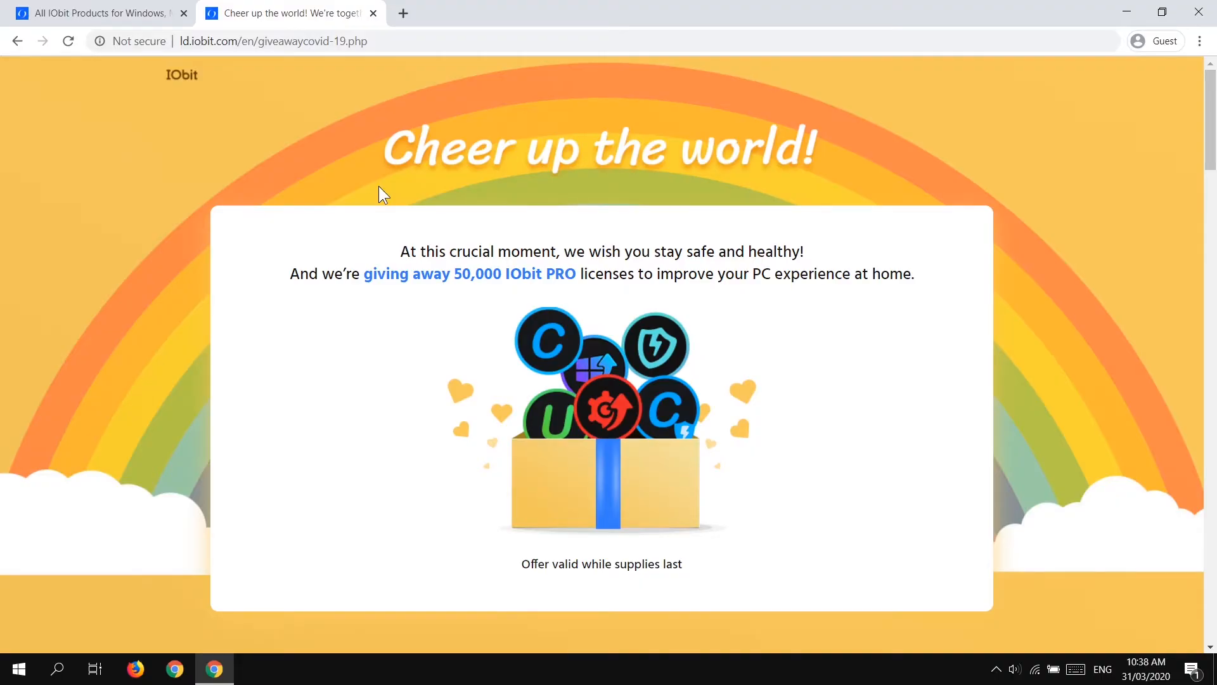
mouse_move(966, 263)
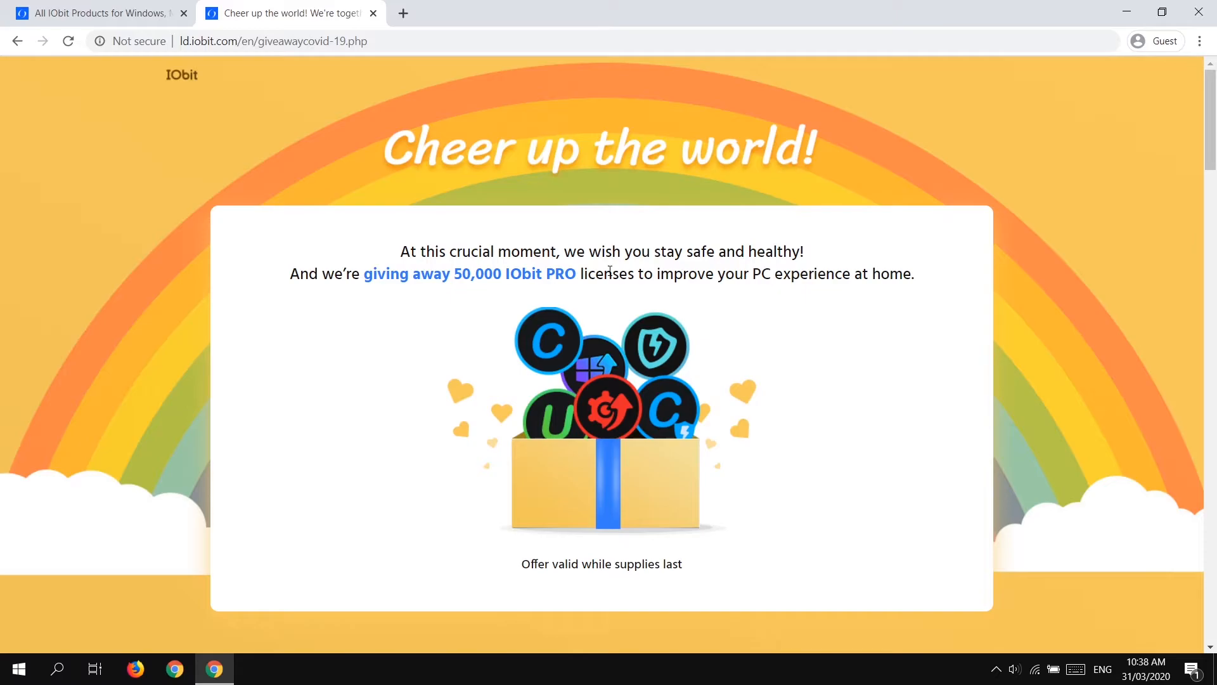
mouse_move(928, 307)
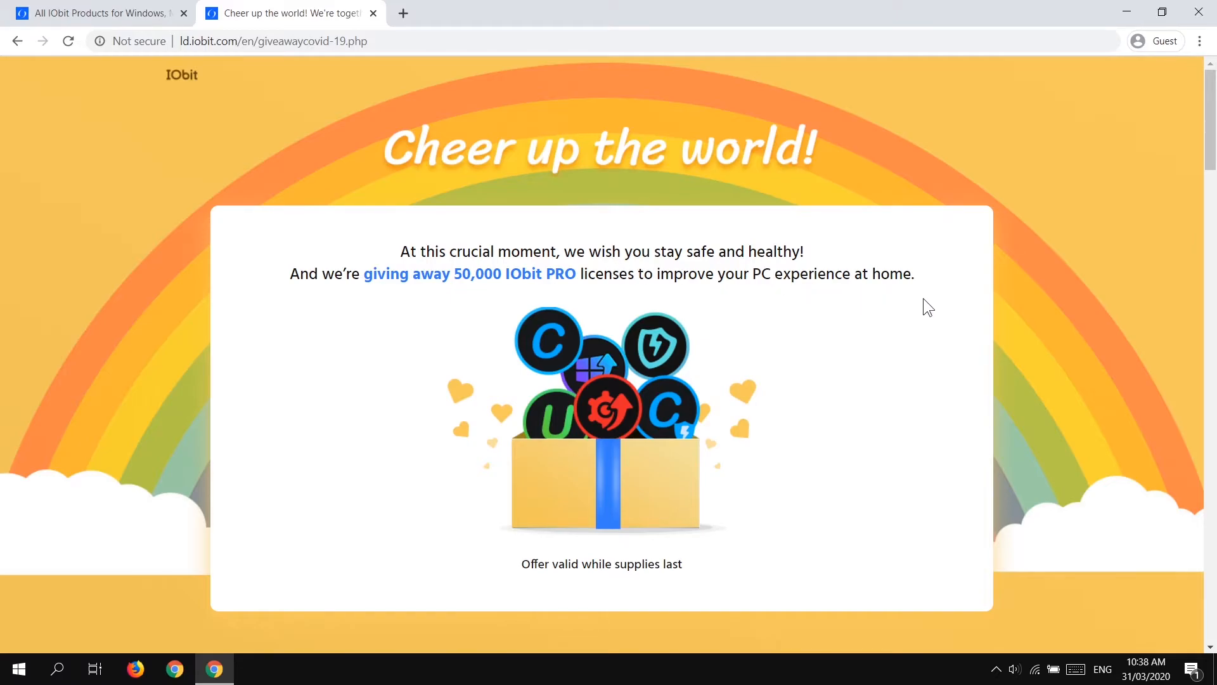
Scroll the giveaway page past Advanced SystemCare, Driver Booster and Malware Fighter to IObit Uninstaller
scroll(down, 3)
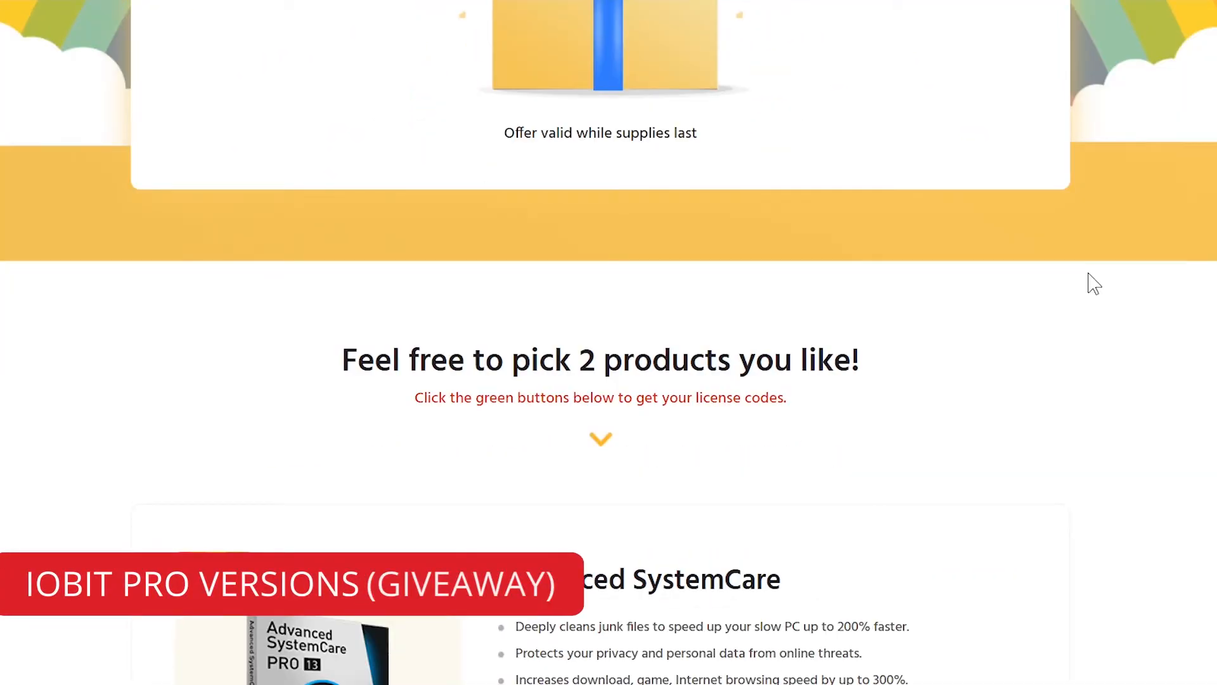
scroll(down, 3)
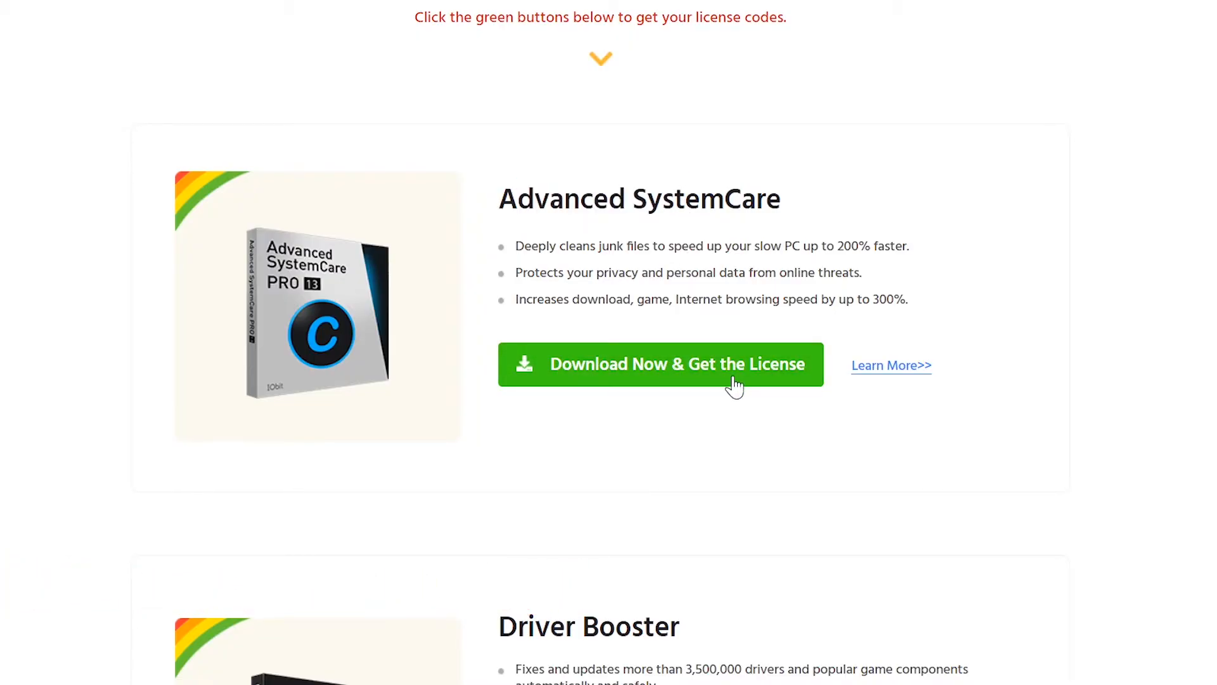
scroll(down, 3)
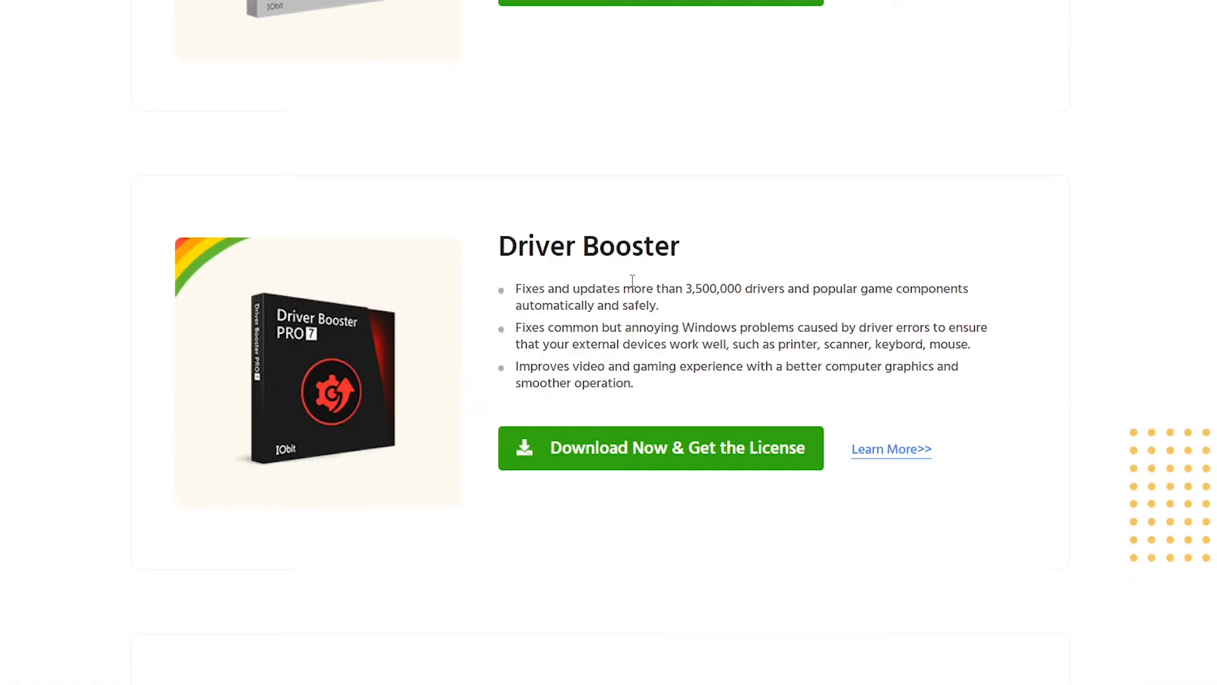
double_click(579, 245)
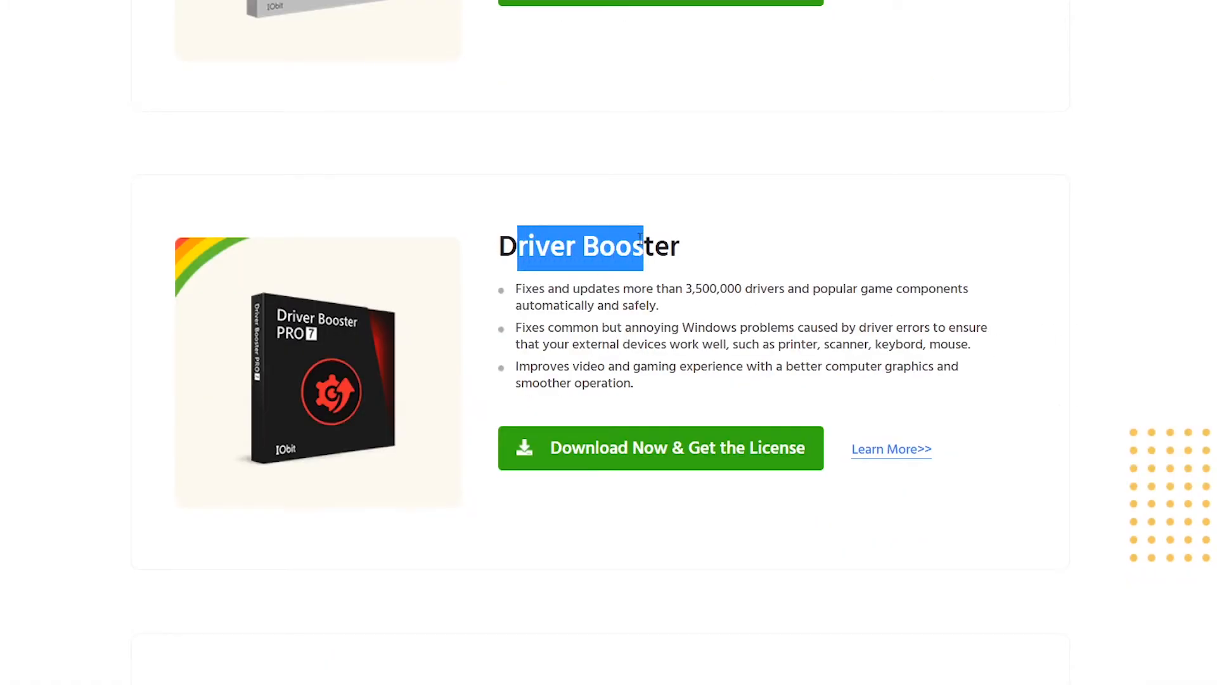
click(758, 280)
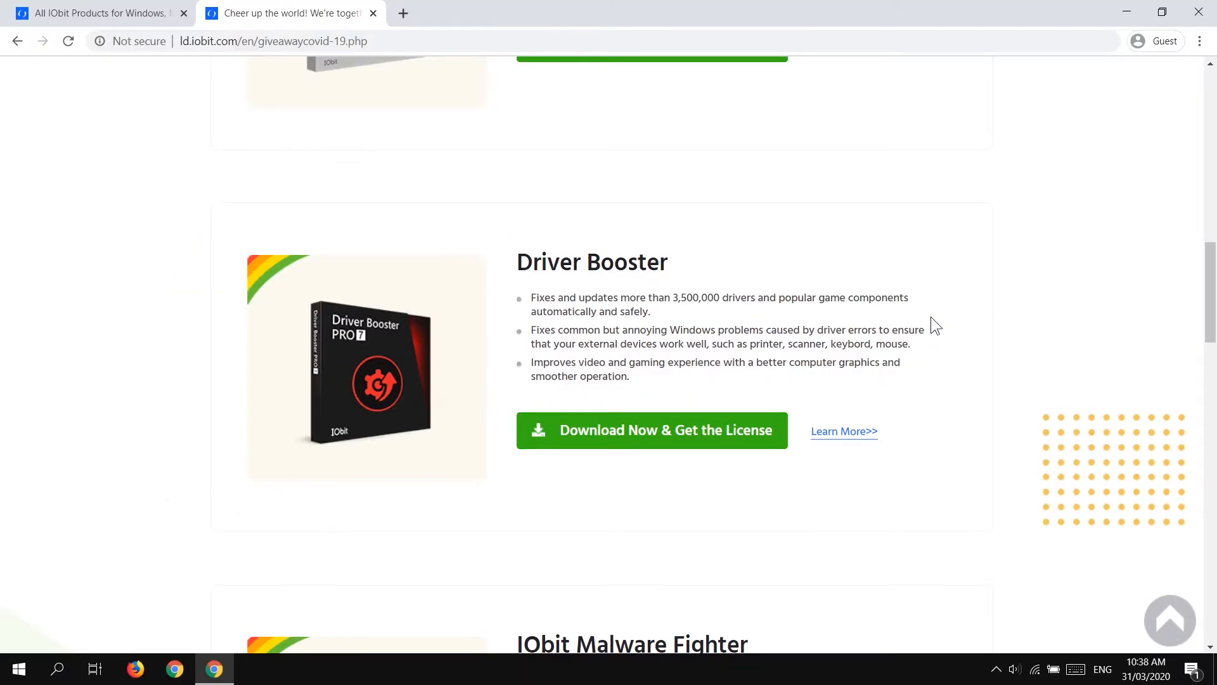
scroll(down, 3)
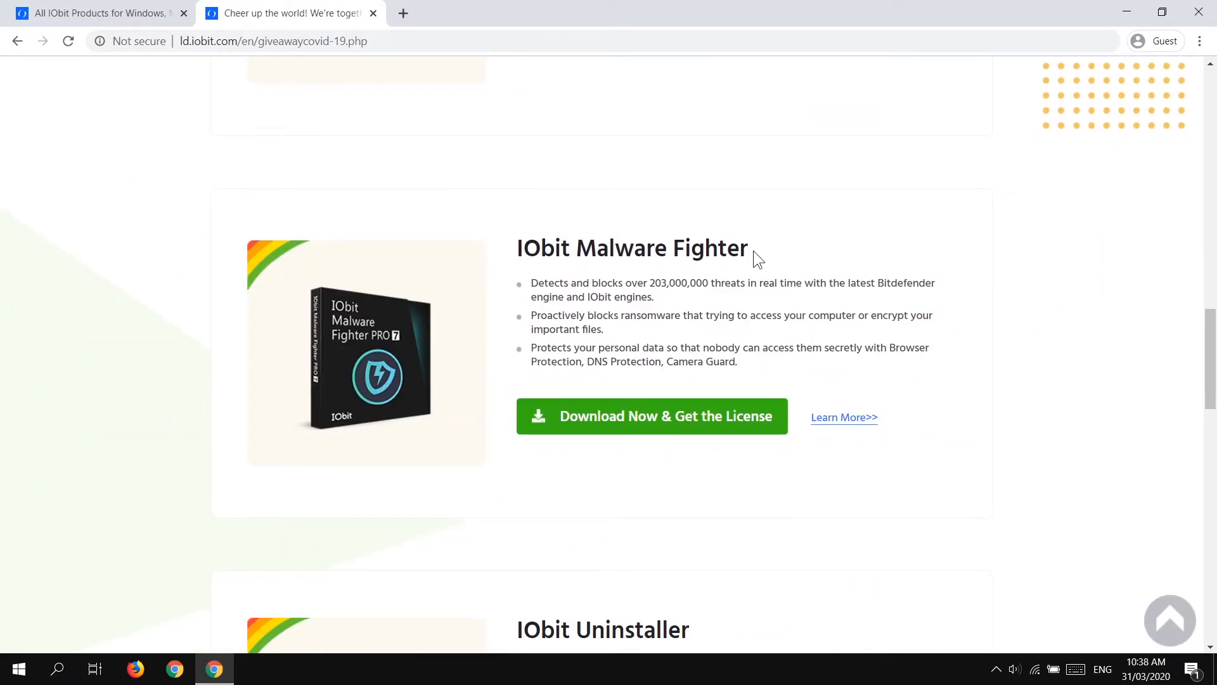
mouse_move(558, 303)
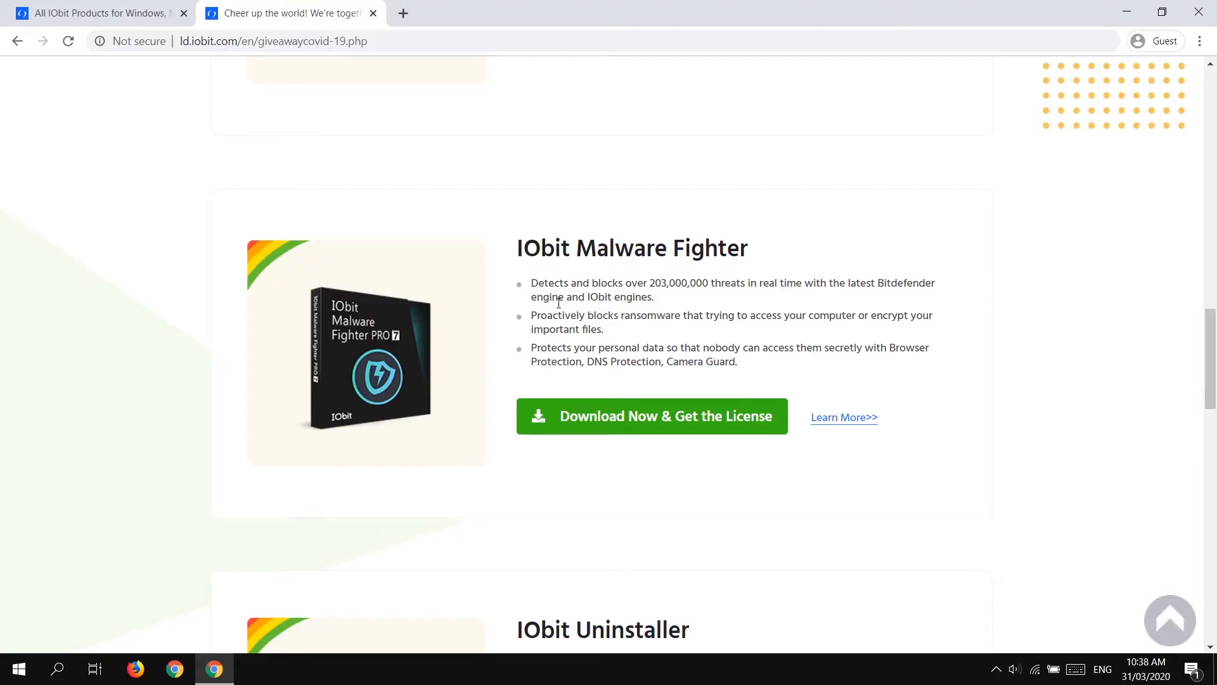
scroll(down, 3)
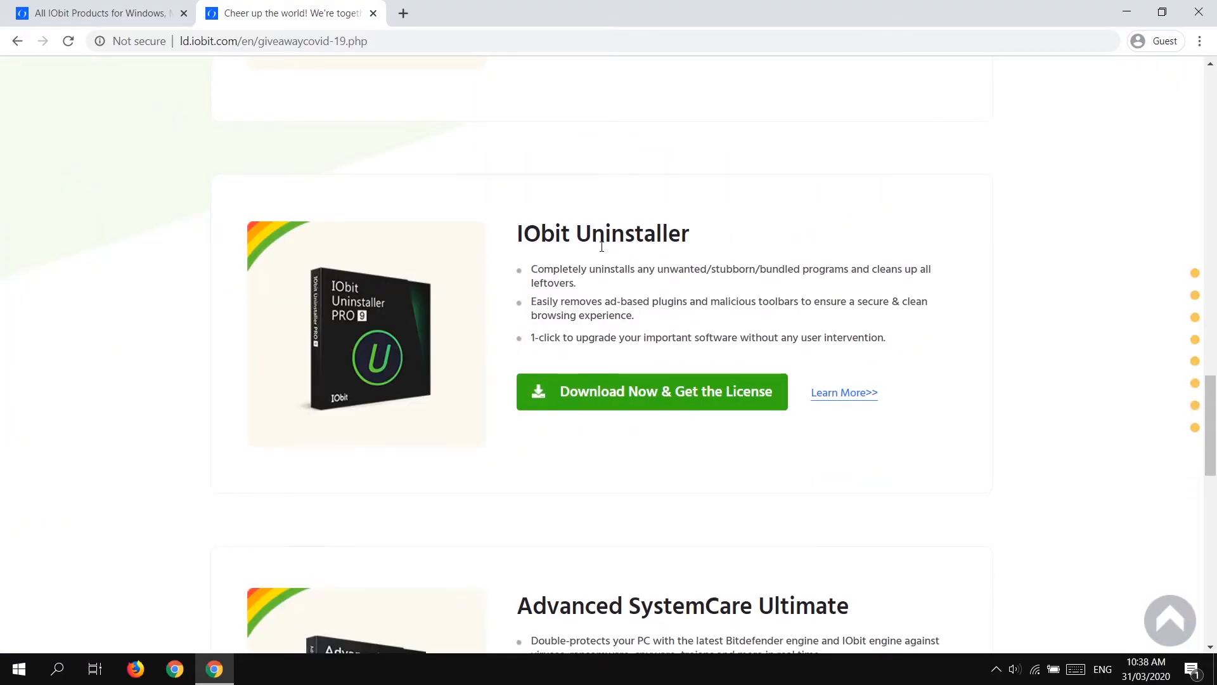
mouse_move(913, 262)
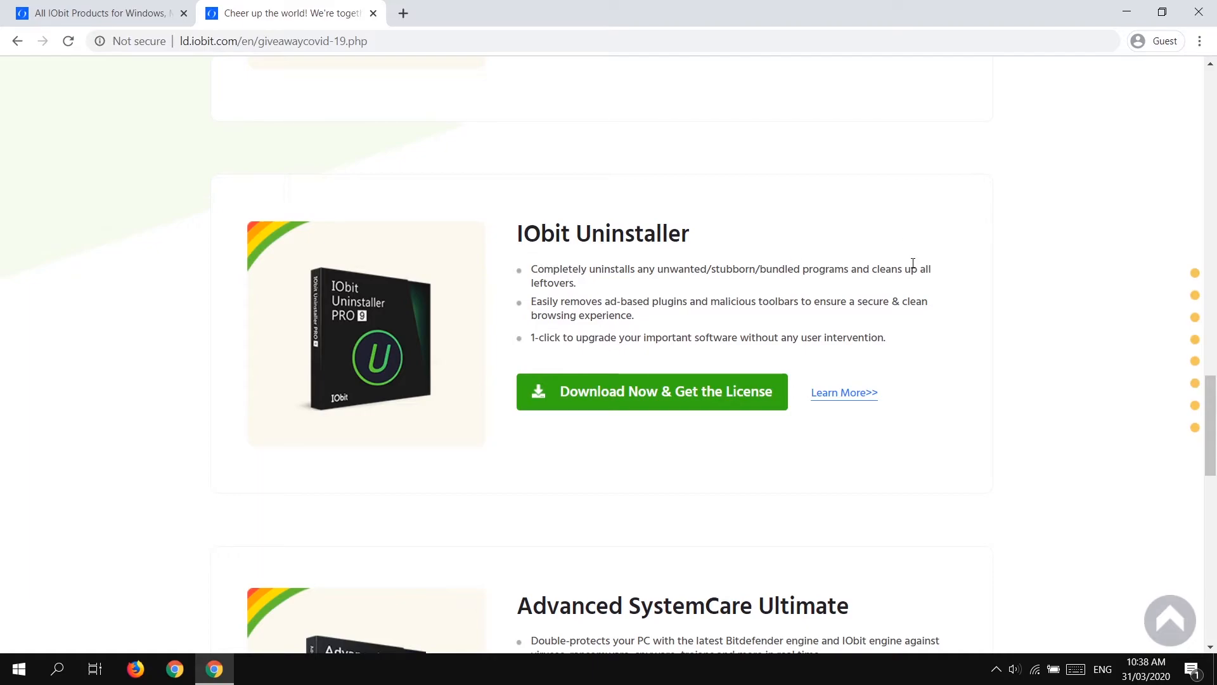
mouse_move(539, 315)
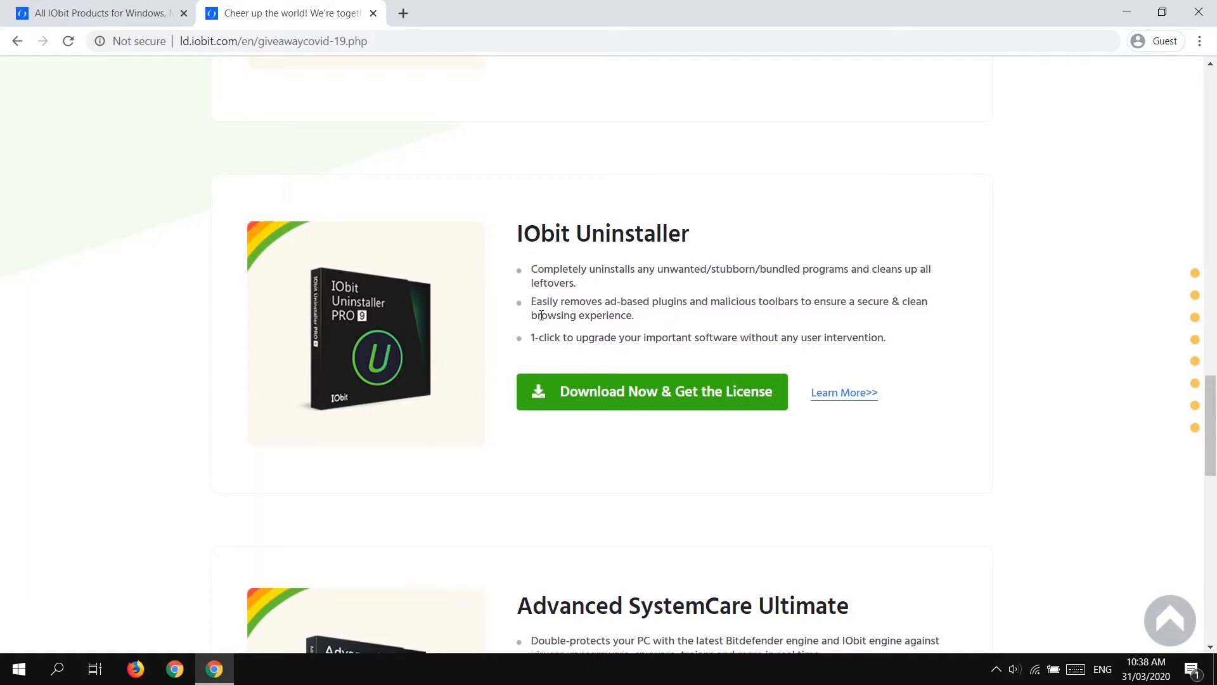
mouse_move(671, 345)
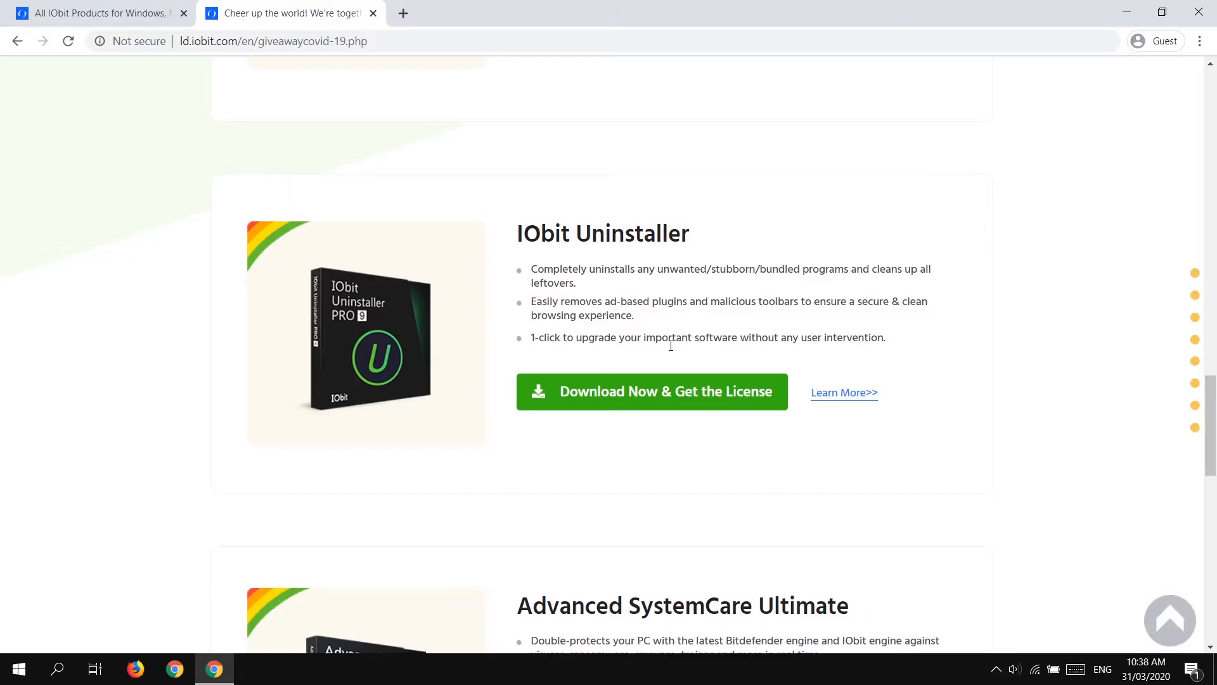
mouse_move(388, 353)
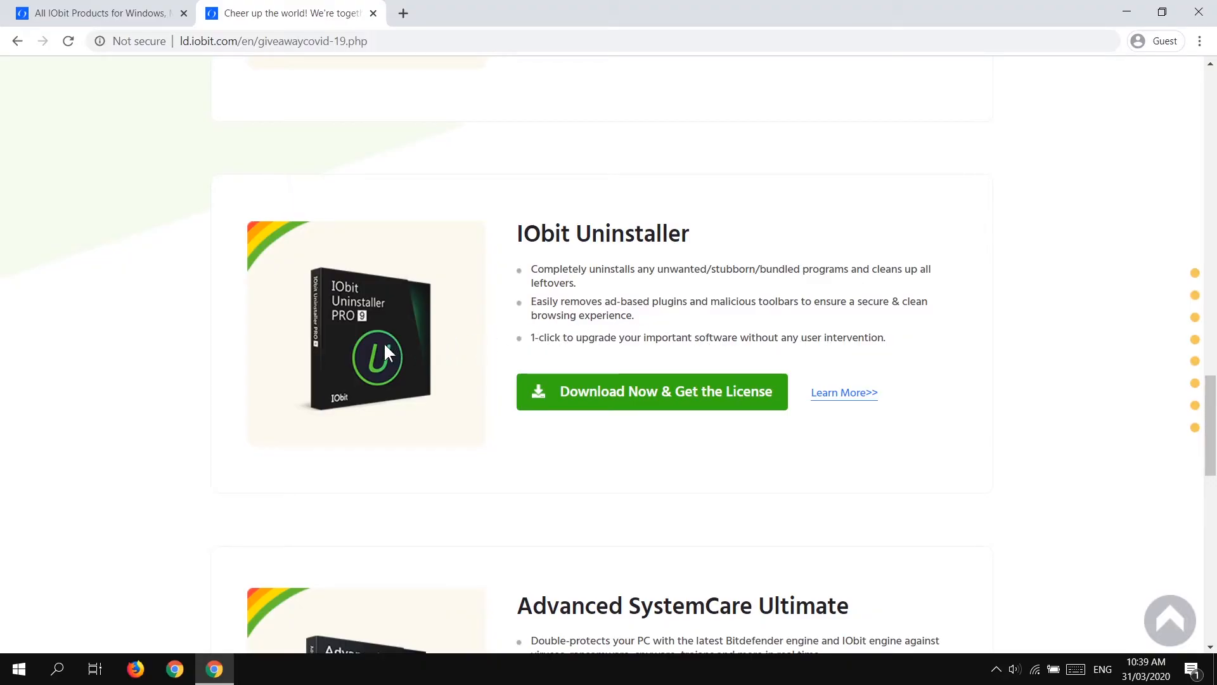
mouse_move(693, 376)
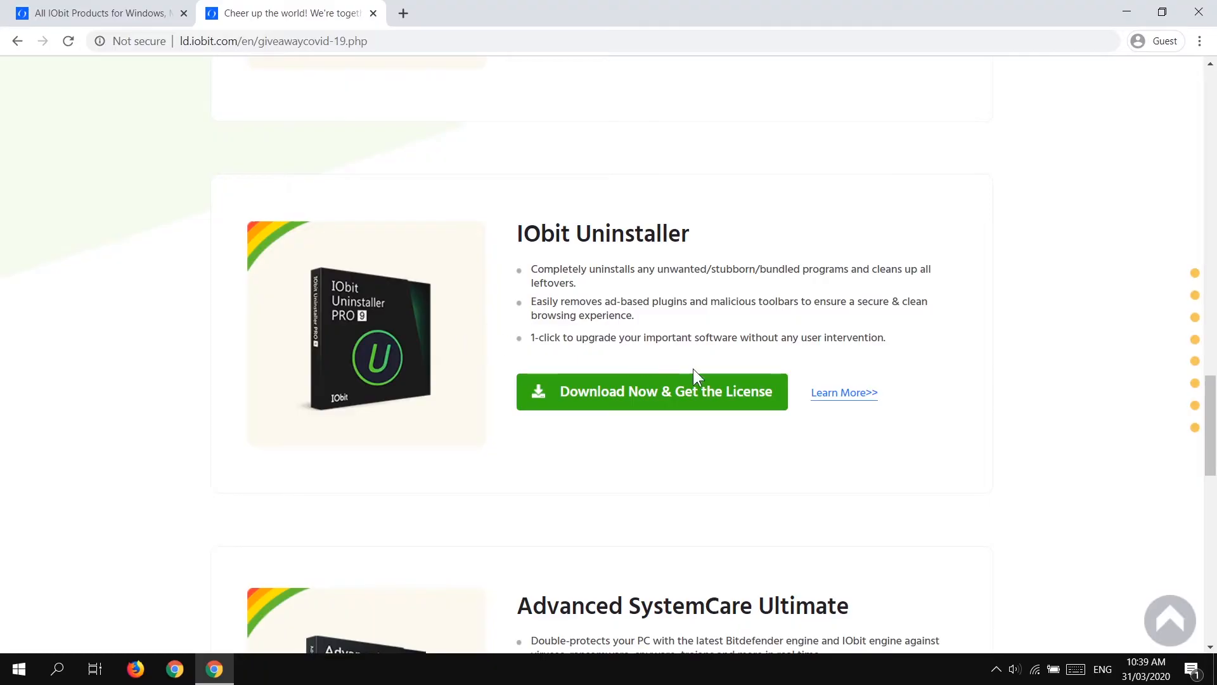
mouse_move(590, 403)
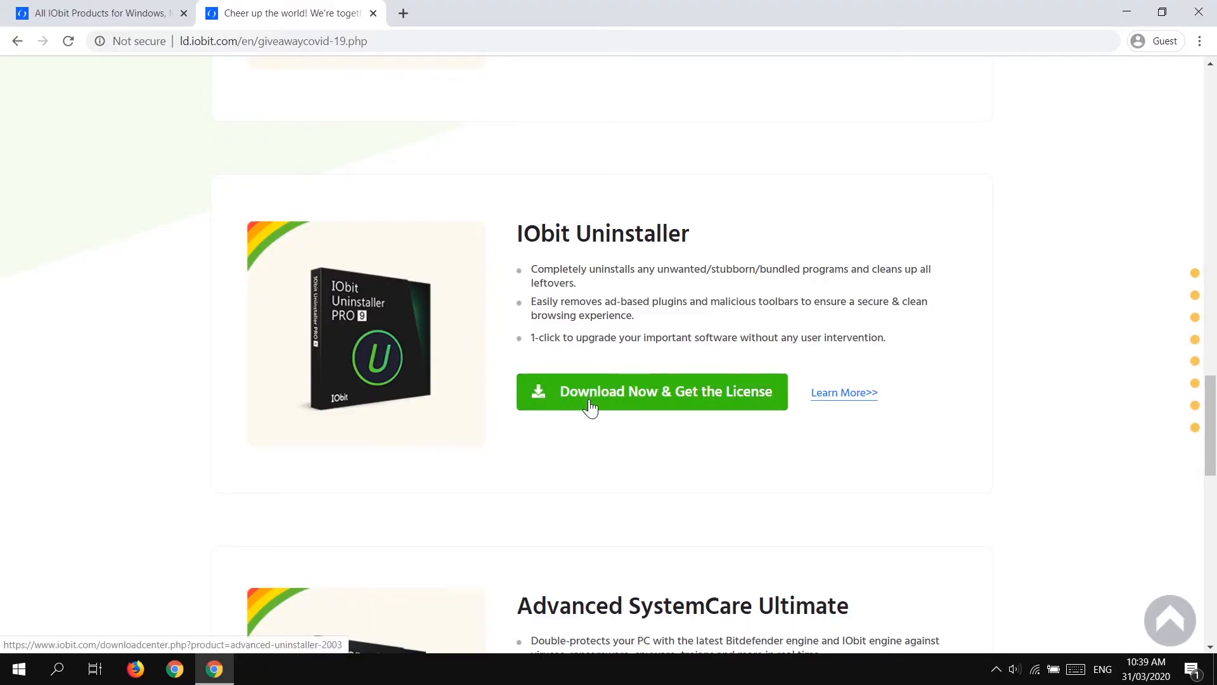
click(653, 391)
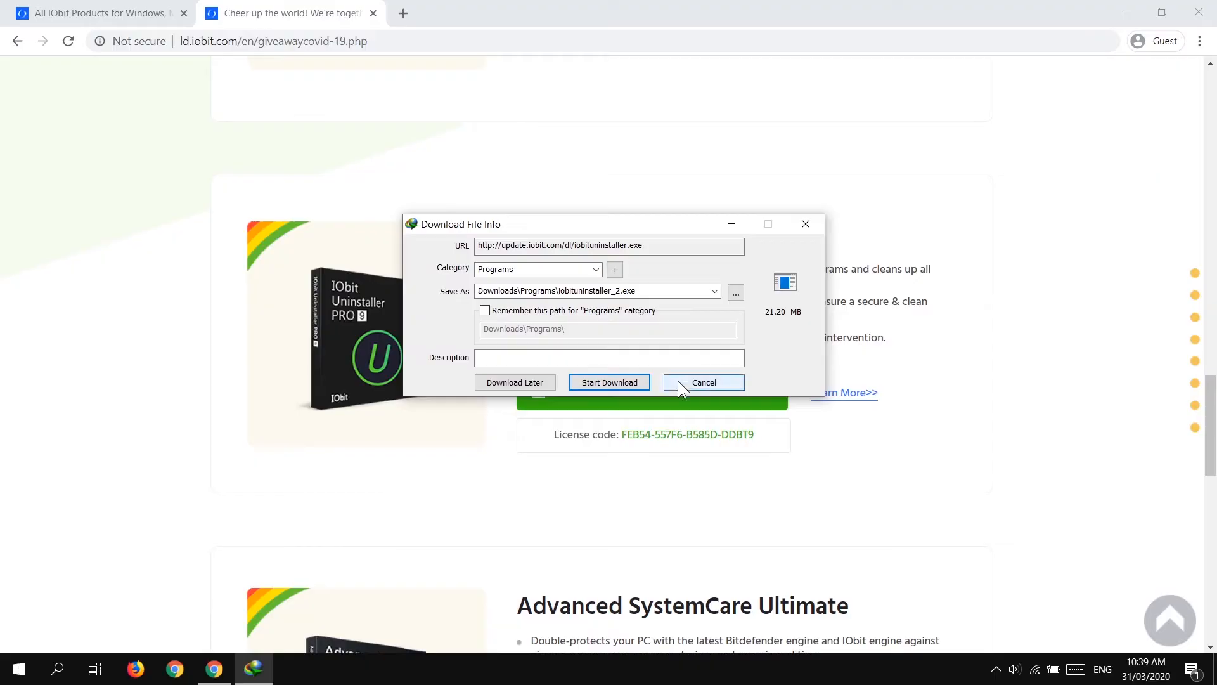
click(703, 382)
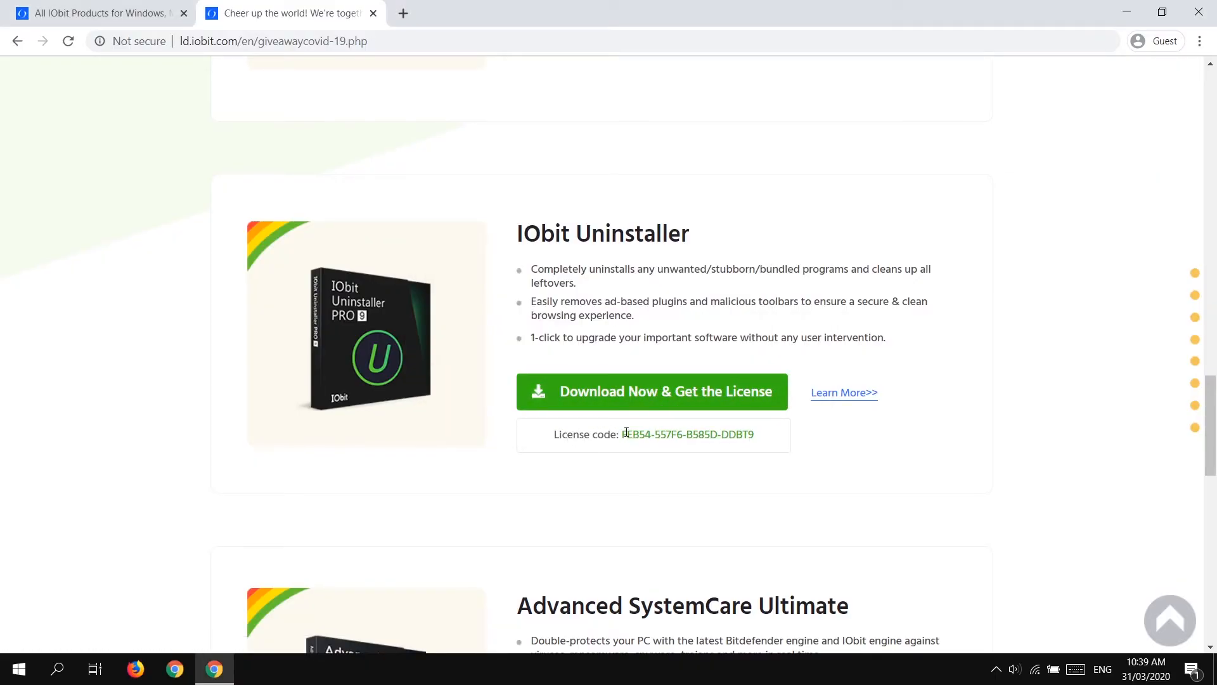
mouse_move(895, 355)
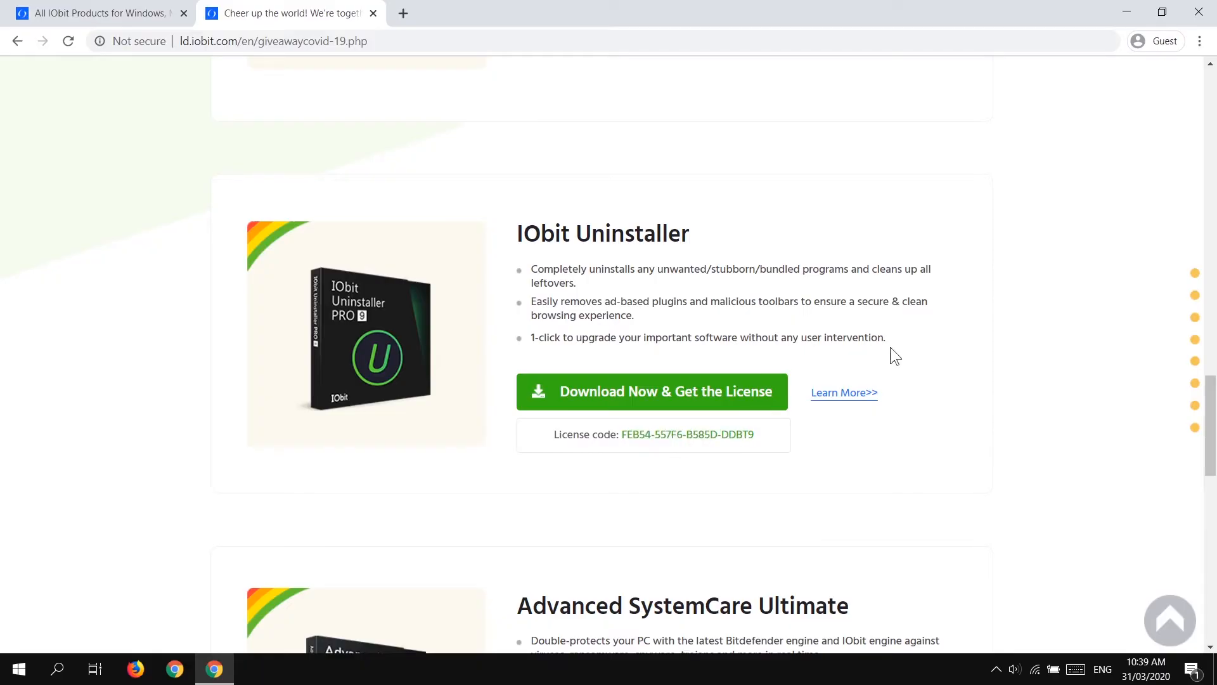
scroll(down, 3)
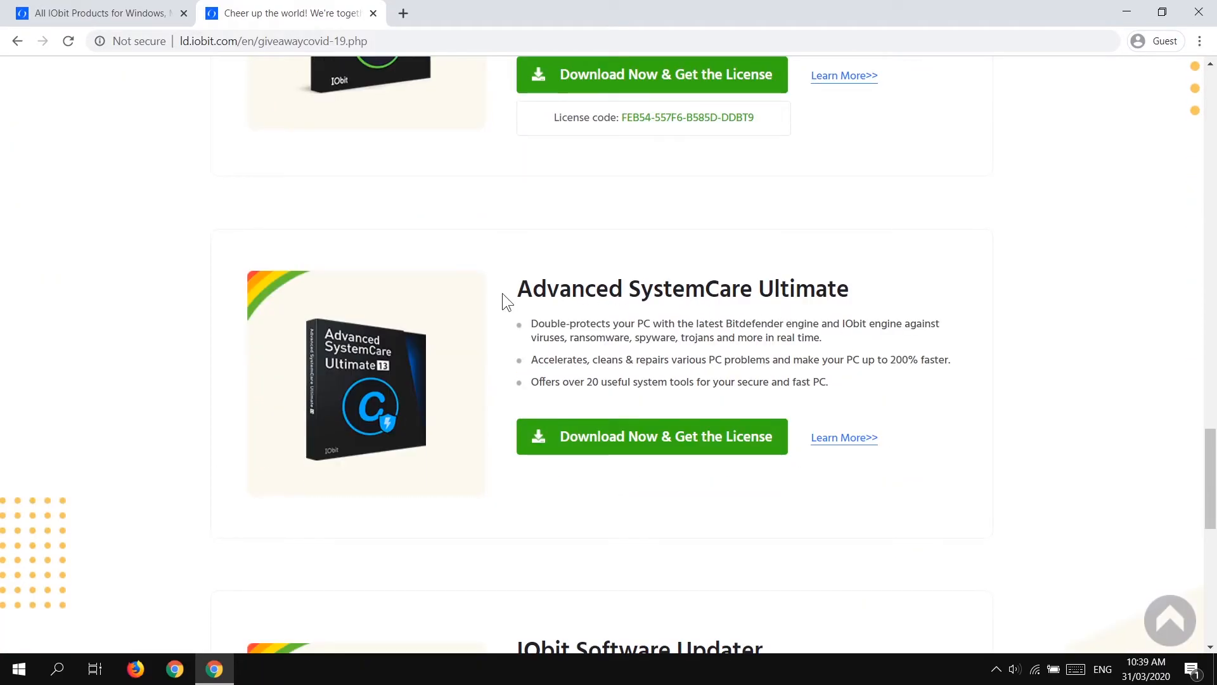
mouse_move(523, 376)
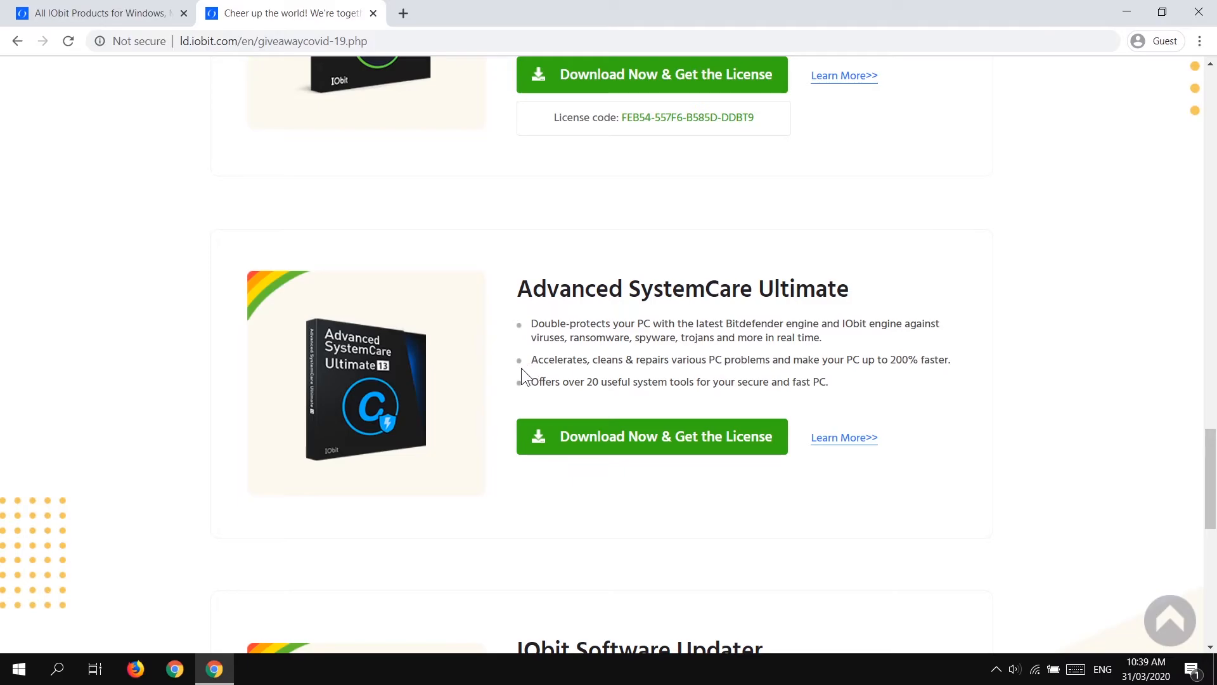
scroll(down, 3)
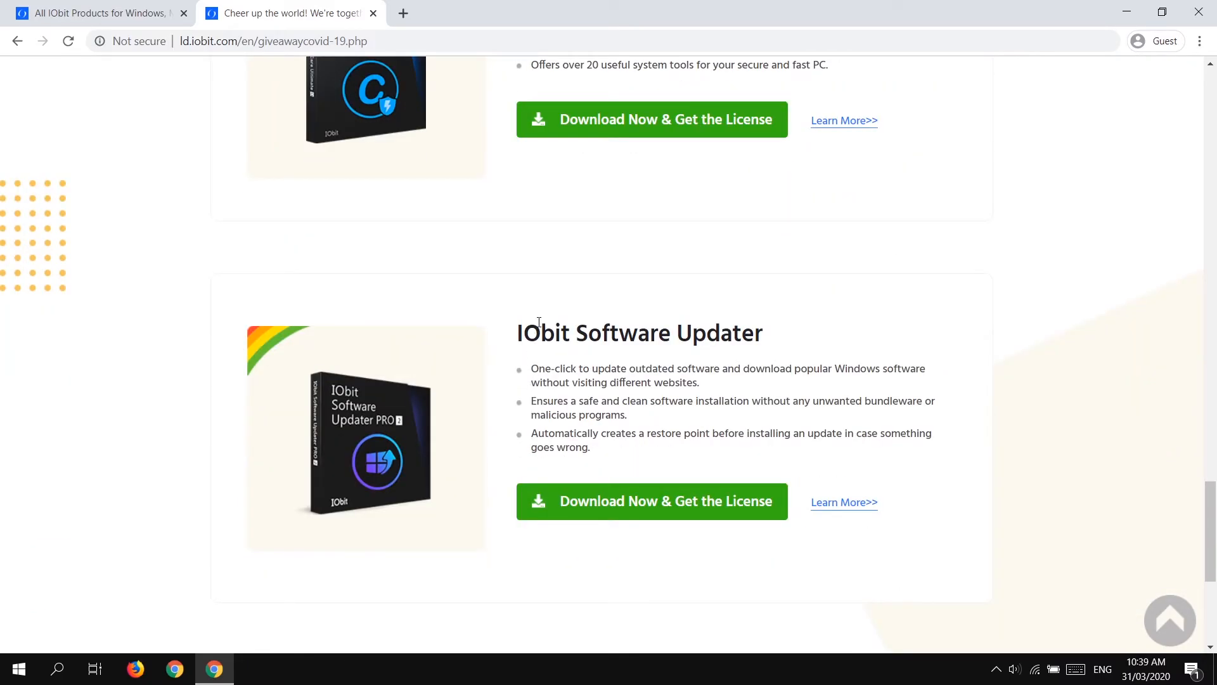
mouse_move(576, 412)
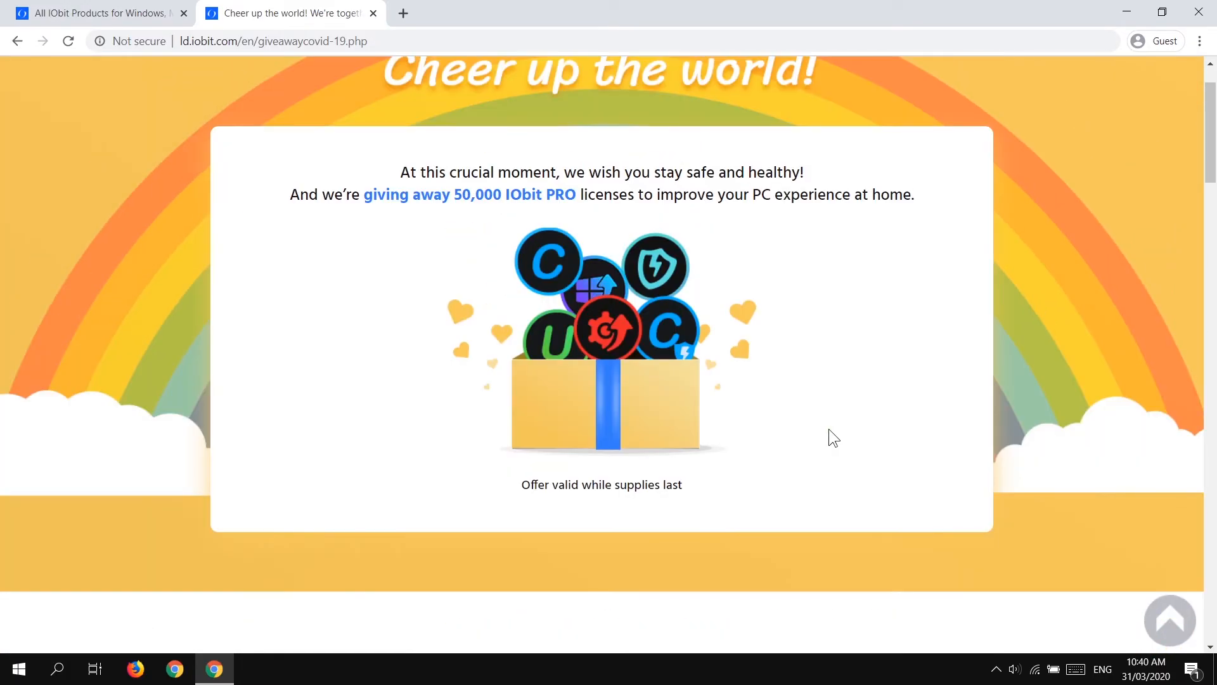
Bring up IObit Uninstaller 9.4 Pro, view its Bundleware list, then return to All Programs
click(15, 668)
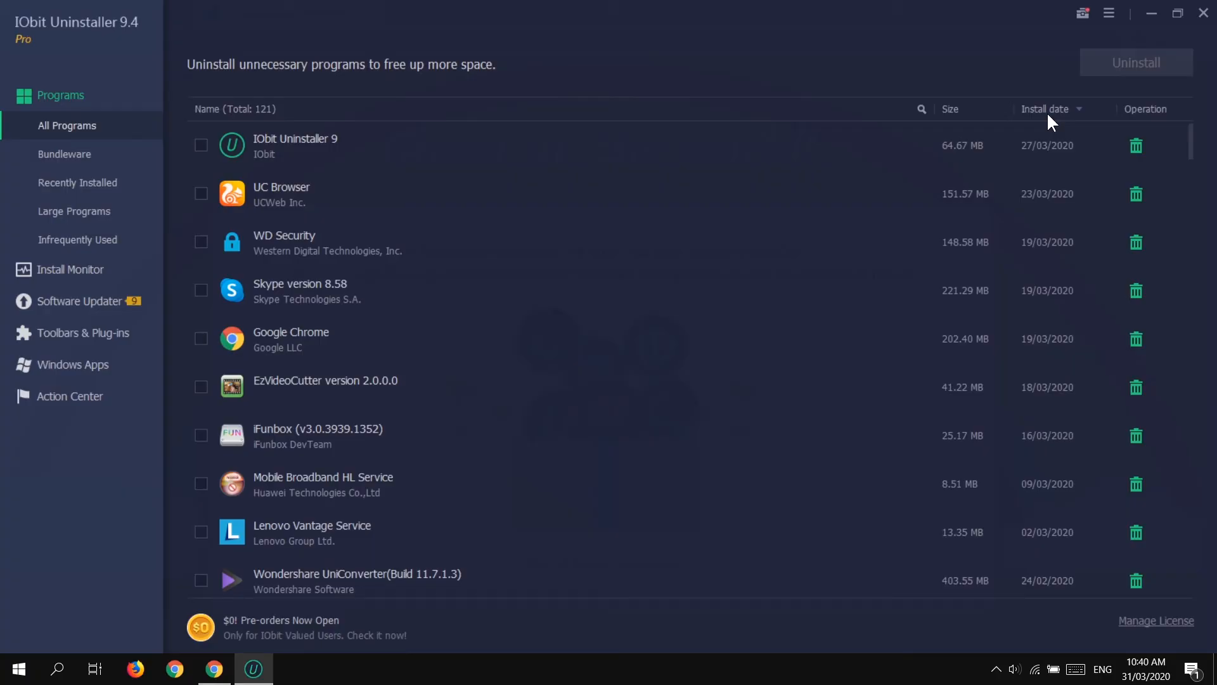
mouse_move(640, 215)
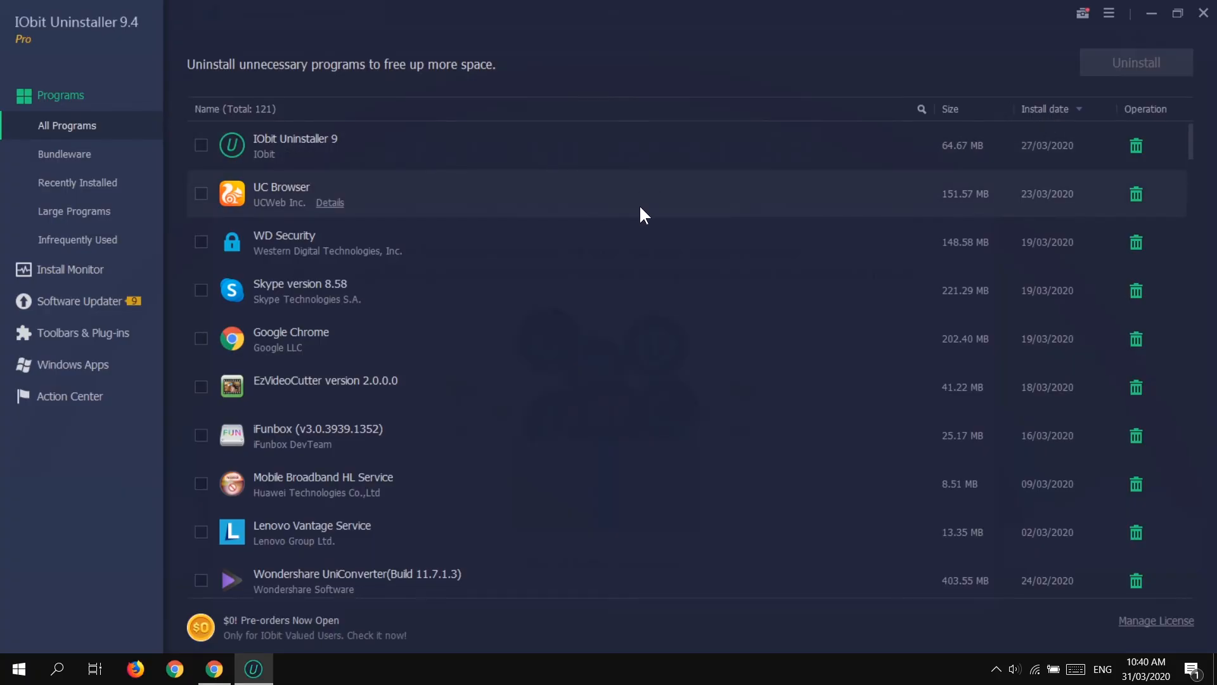
mouse_move(667, 356)
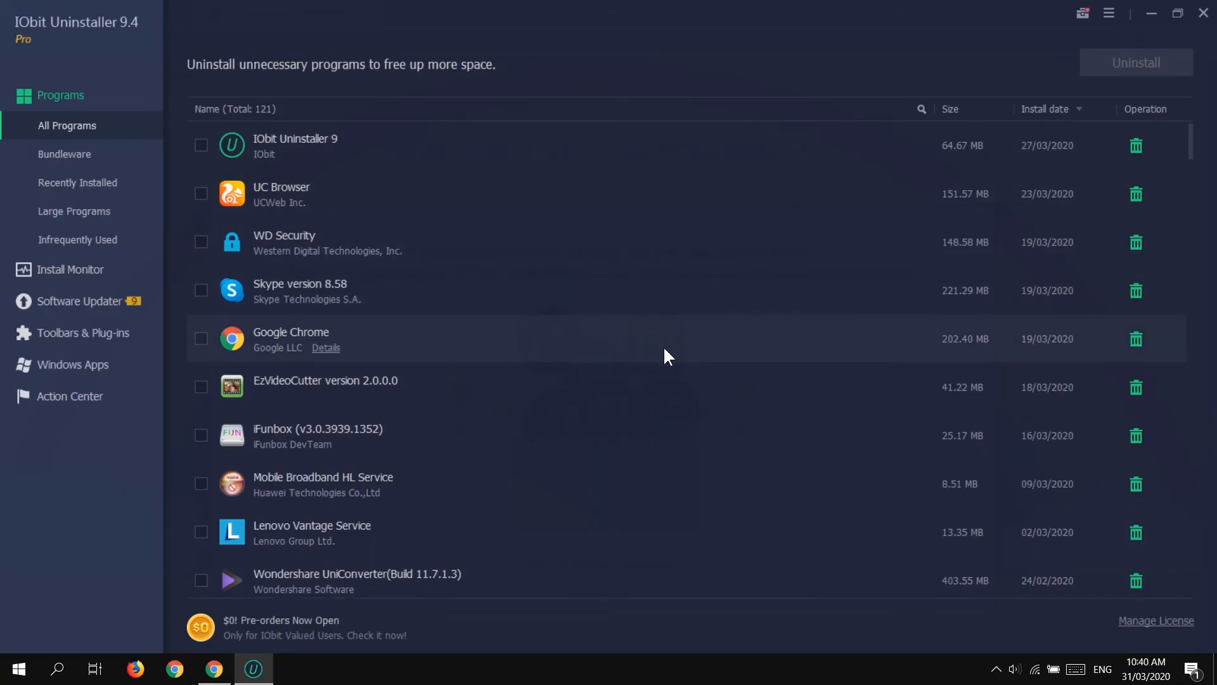
mouse_move(77, 182)
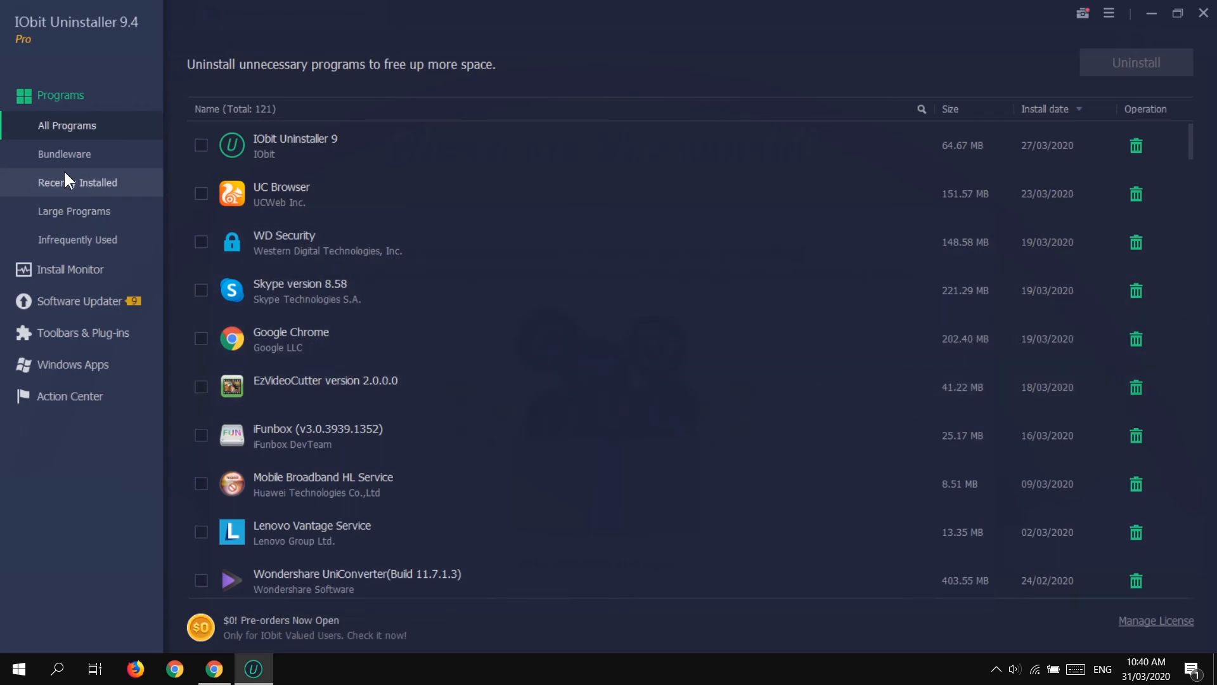
click(65, 154)
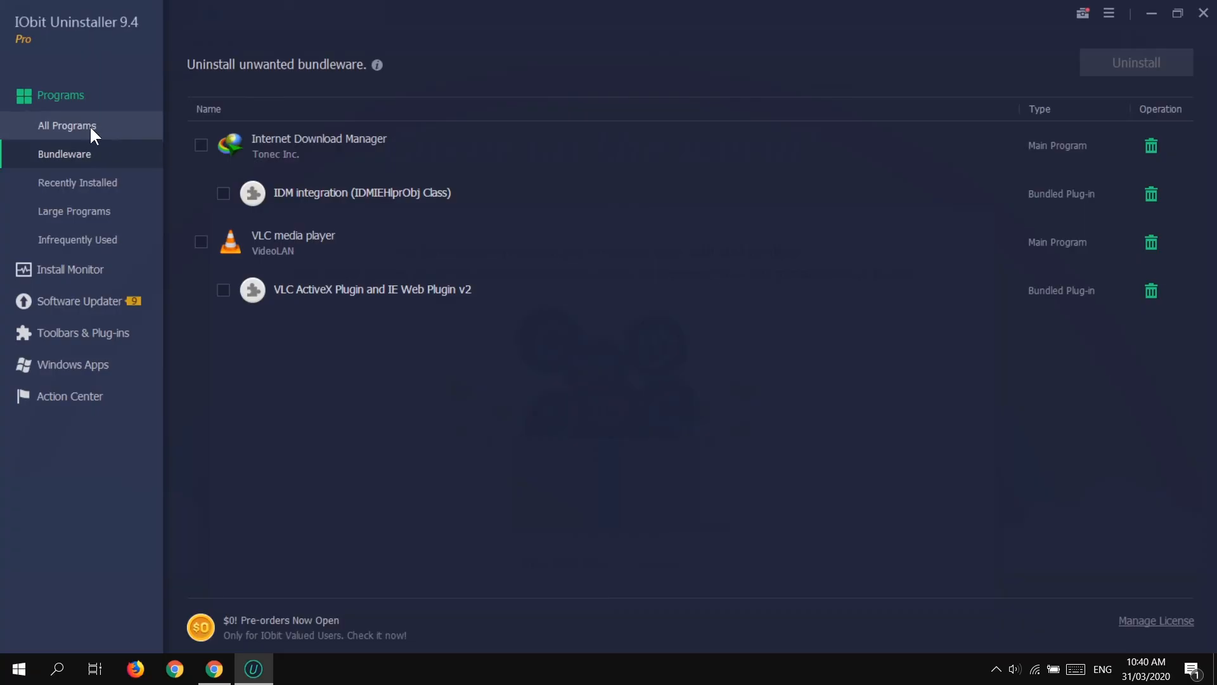
click(68, 125)
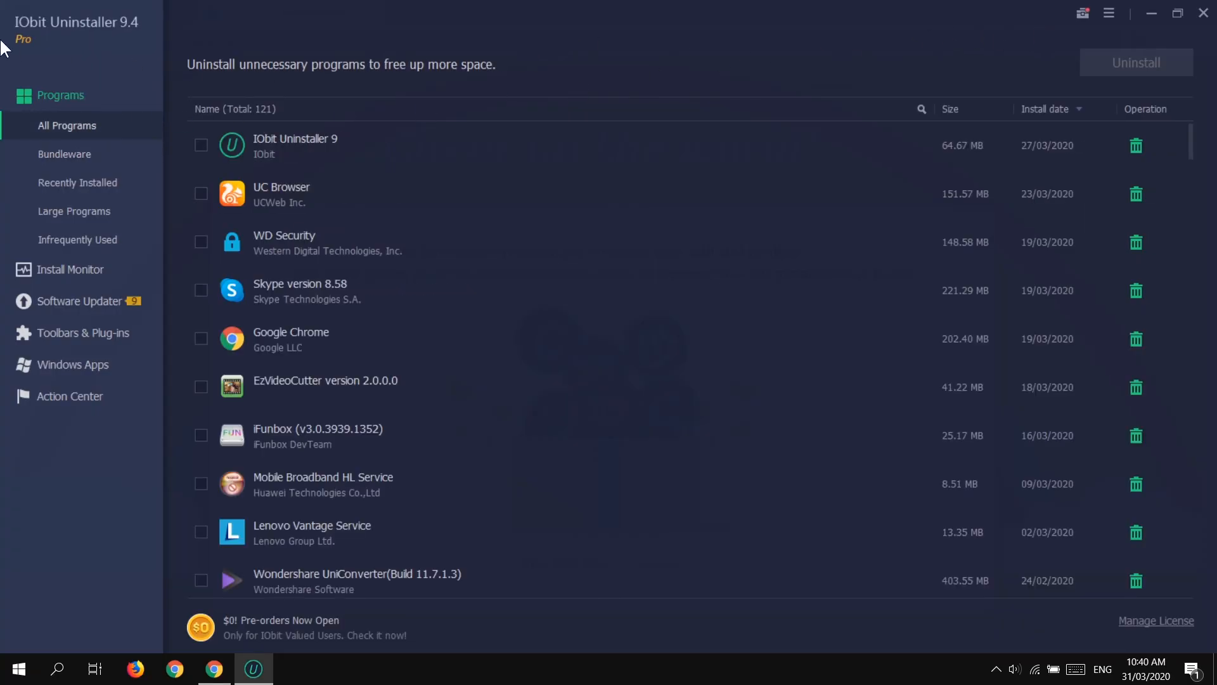
mouse_move(1151, 14)
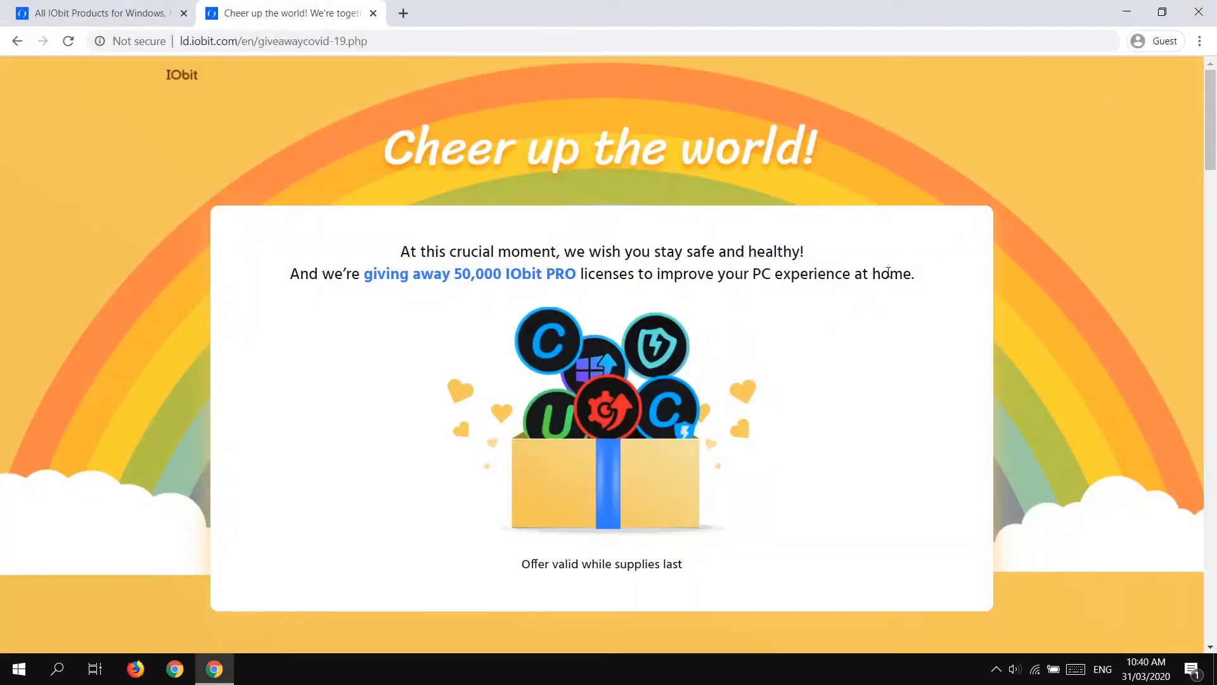
scroll(down, 3)
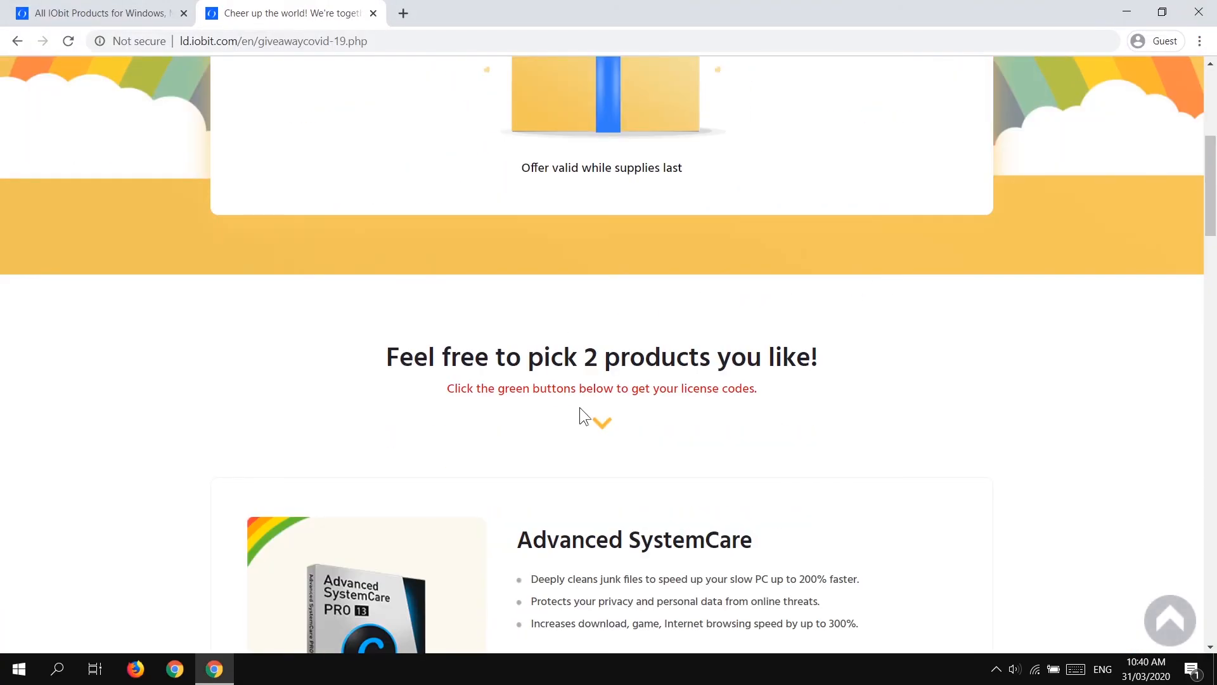
scroll(down, 3)
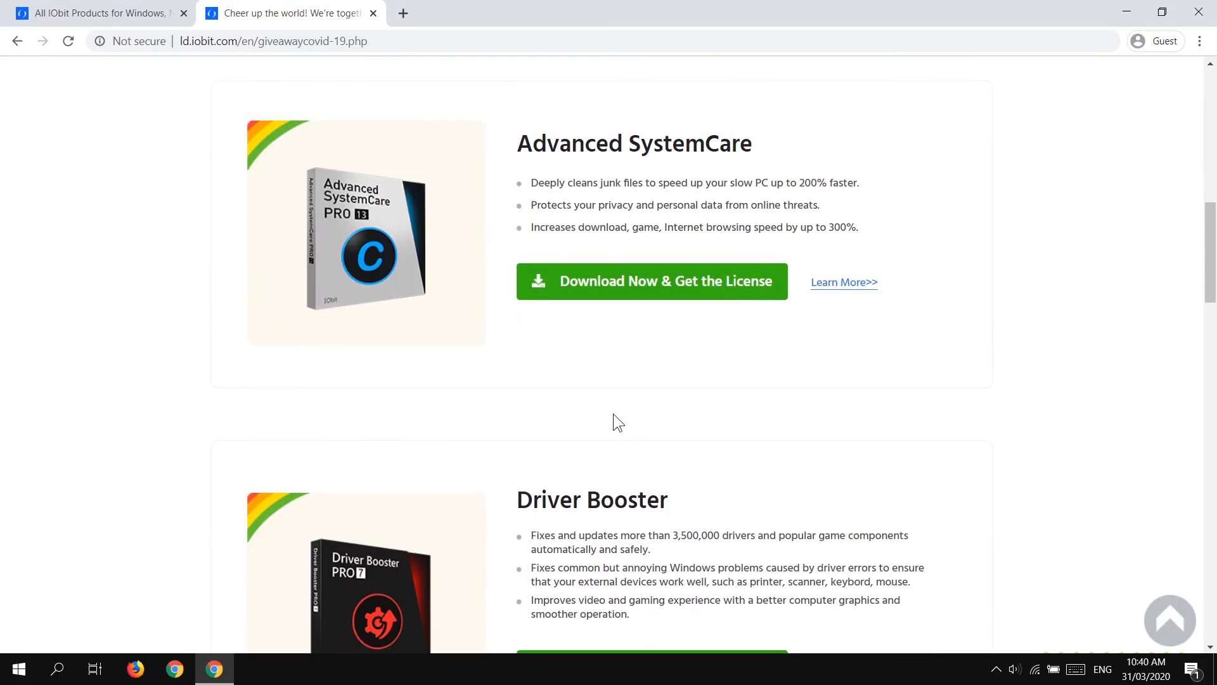
scroll(down, 3)
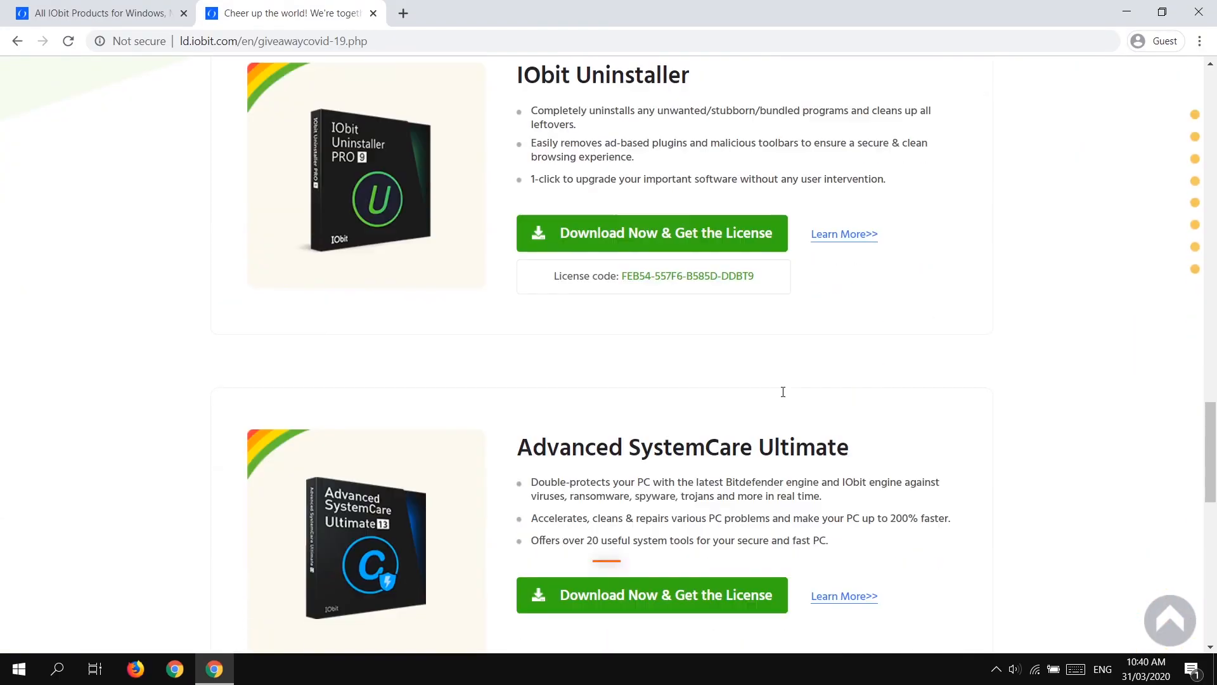
scroll(down, 3)
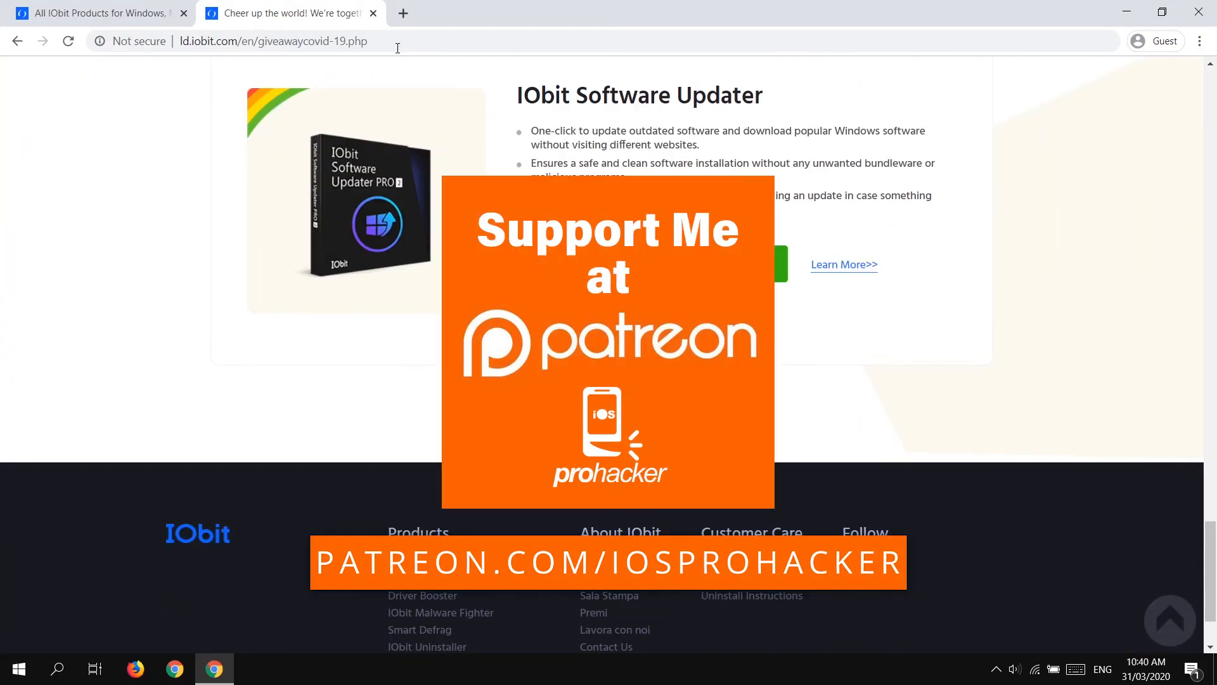
click(272, 41)
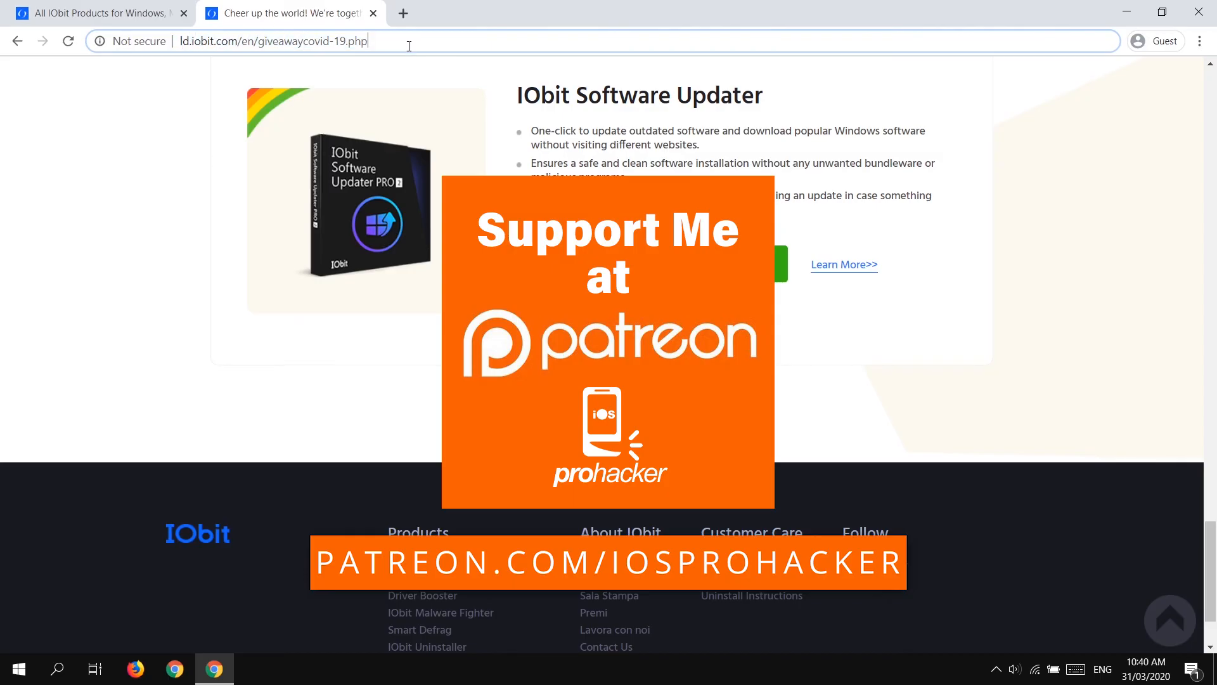